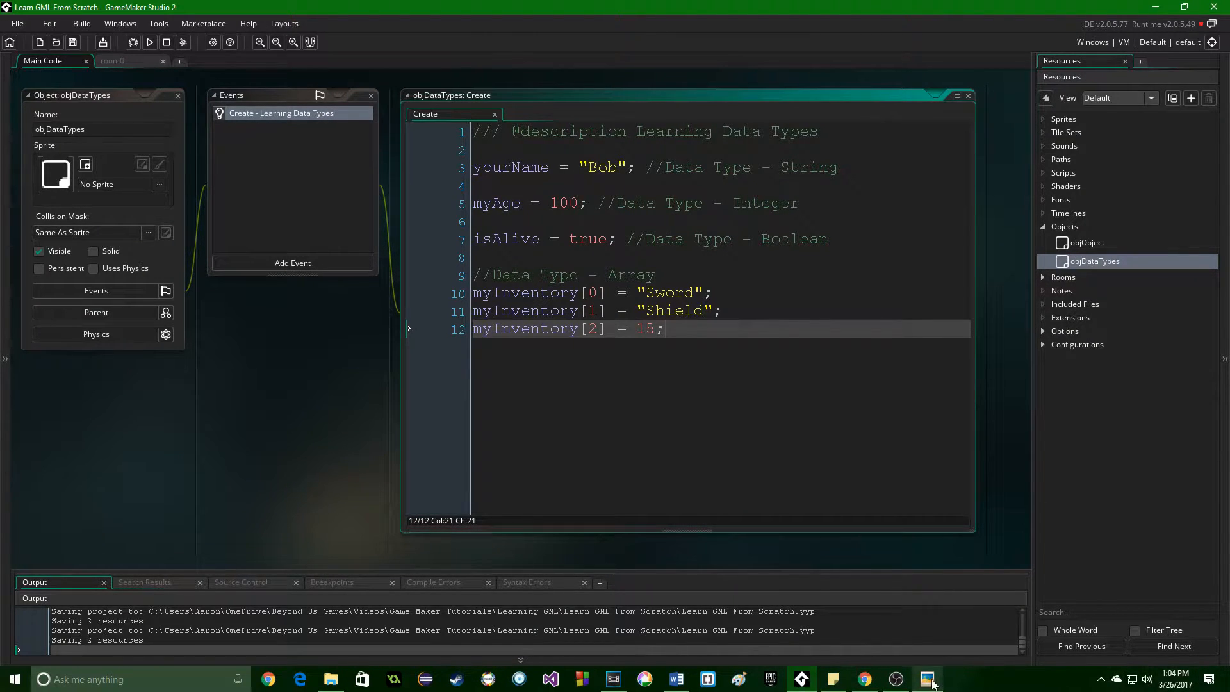
Step: Bring up the Data-Types-In-Java diagram showing primitive and non-primitive types
{"action": "left_click", "coordinate": [928, 678]}
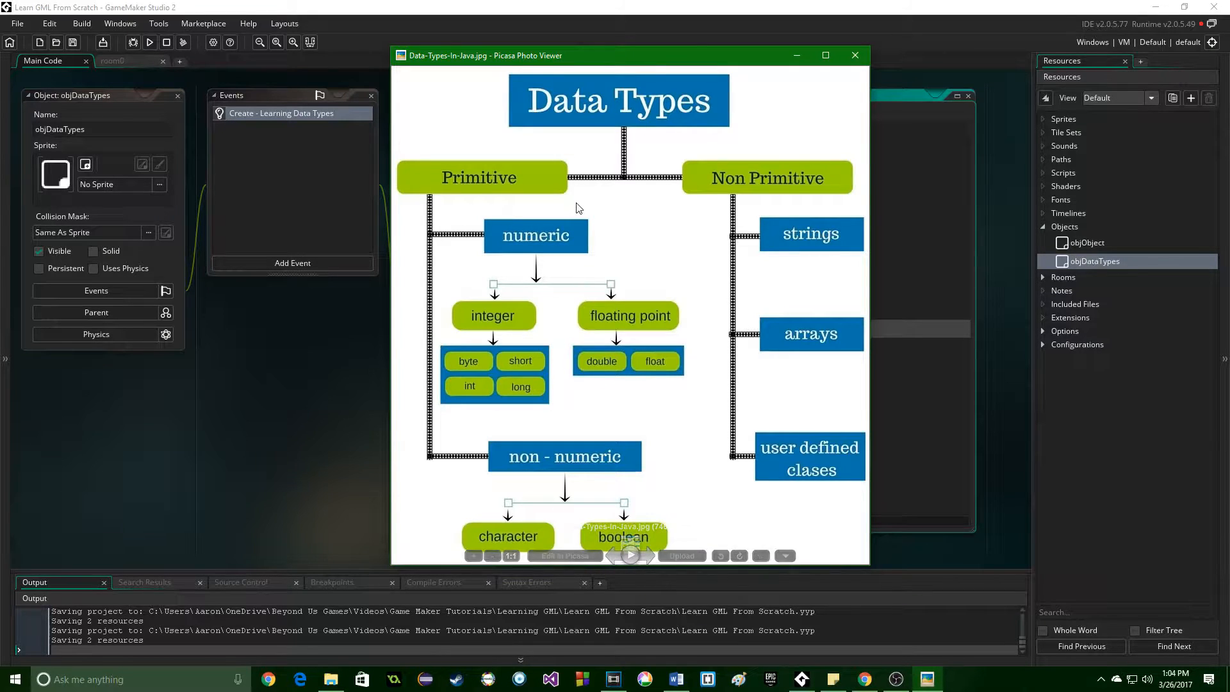
{"action": "mouse_move", "coordinate": [576, 207]}
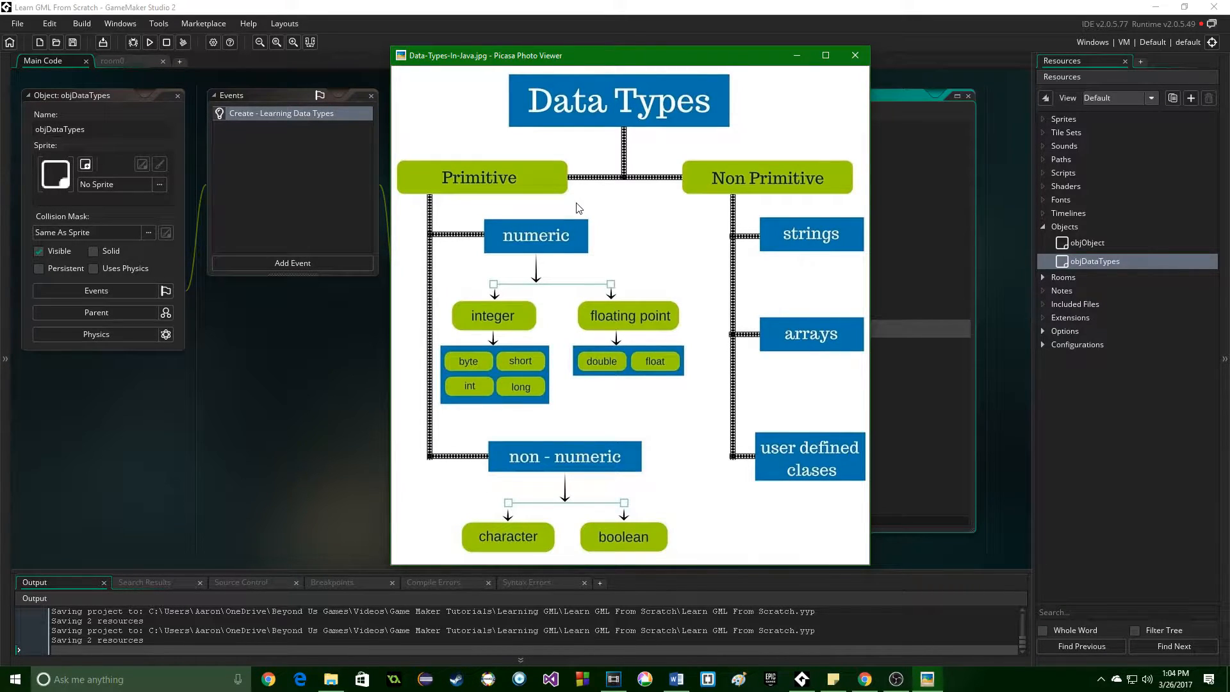
{"action": "mouse_move", "coordinate": [599, 269]}
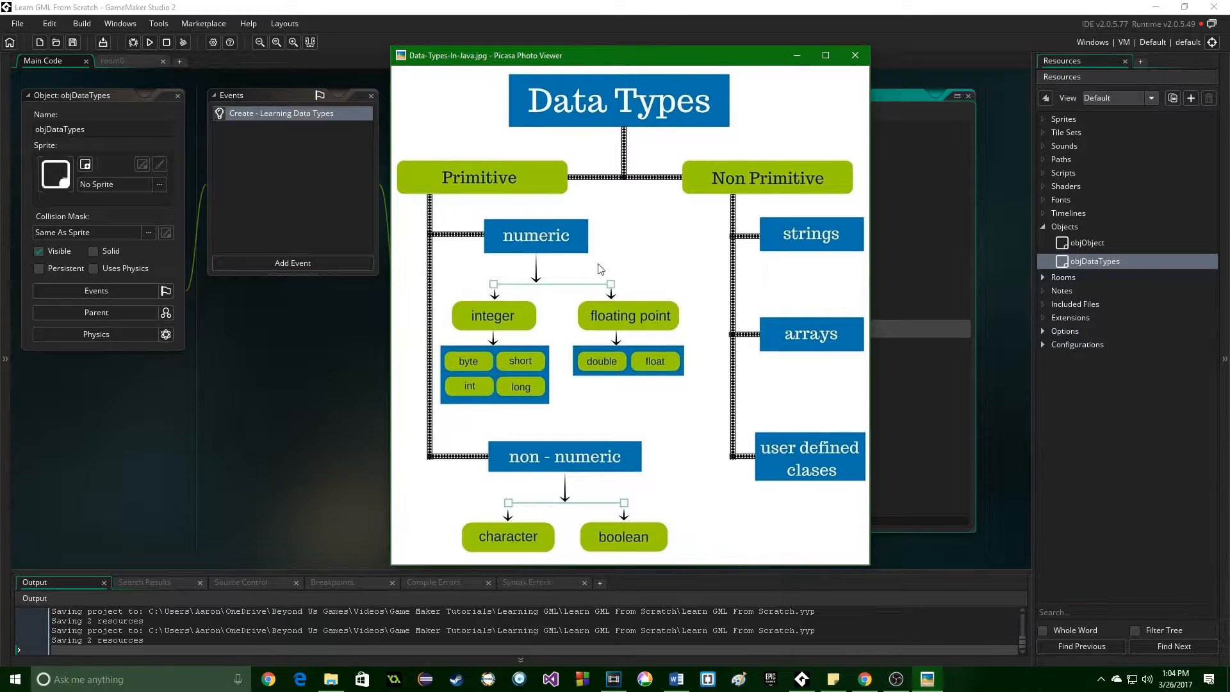
{"action": "mouse_move", "coordinate": [546, 347]}
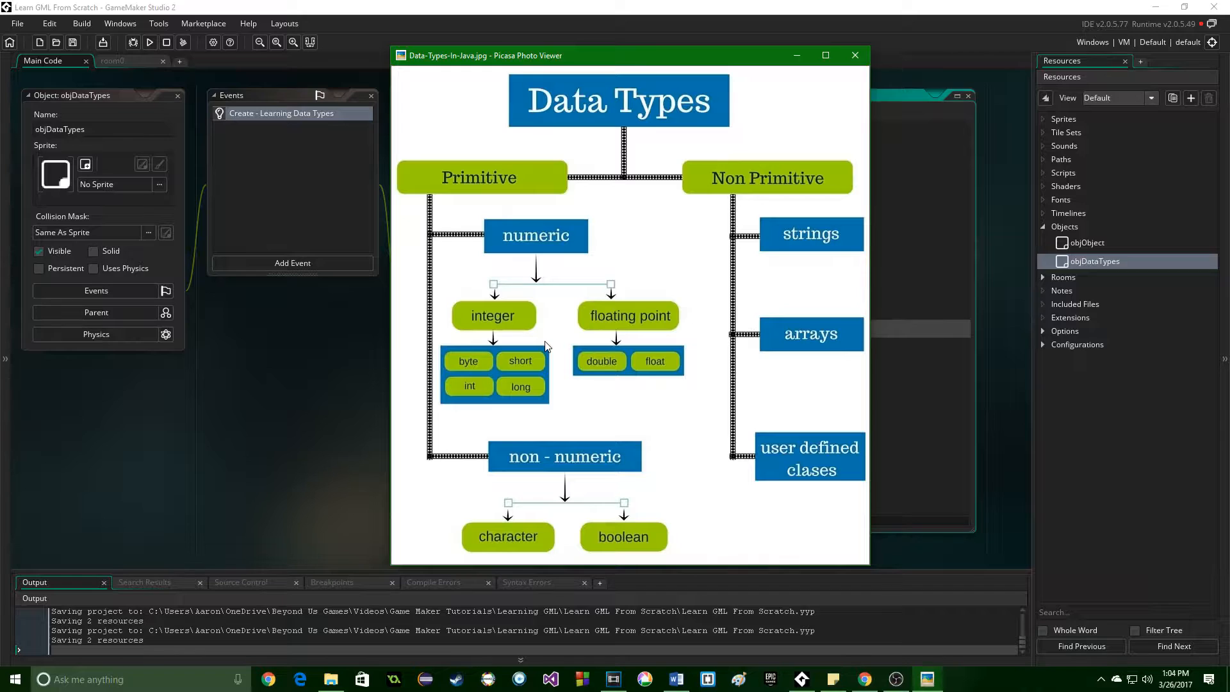
{"action": "mouse_move", "coordinate": [683, 344]}
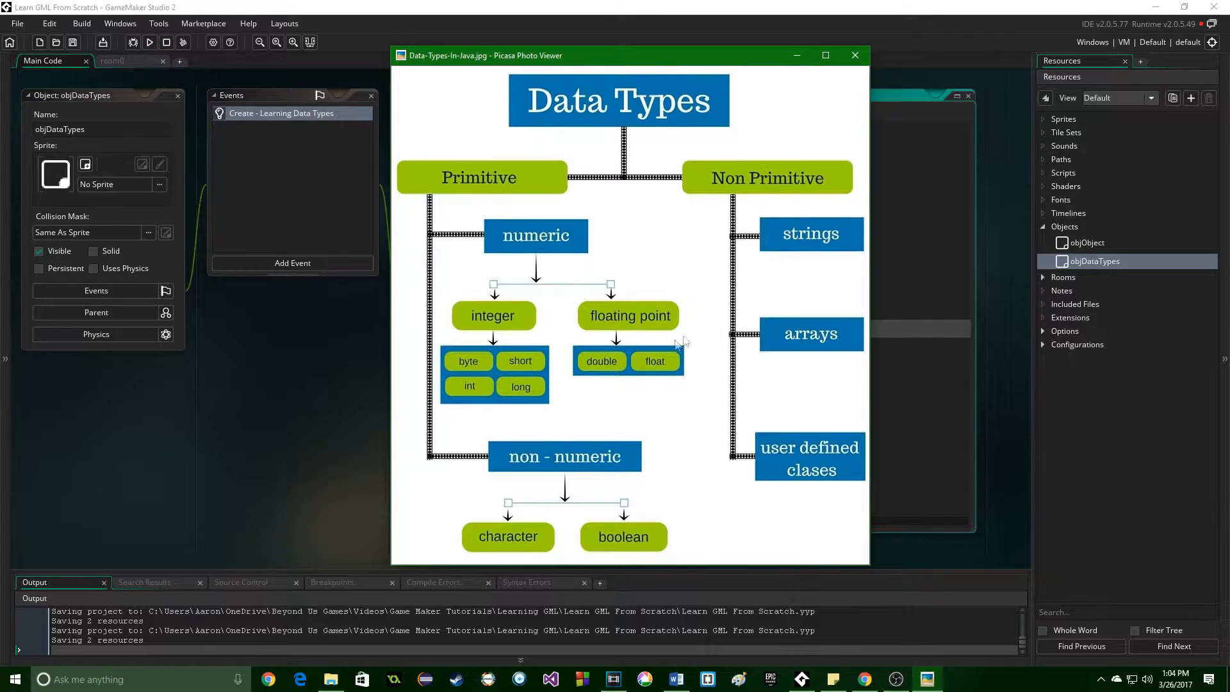
{"action": "mouse_move", "coordinate": [704, 317]}
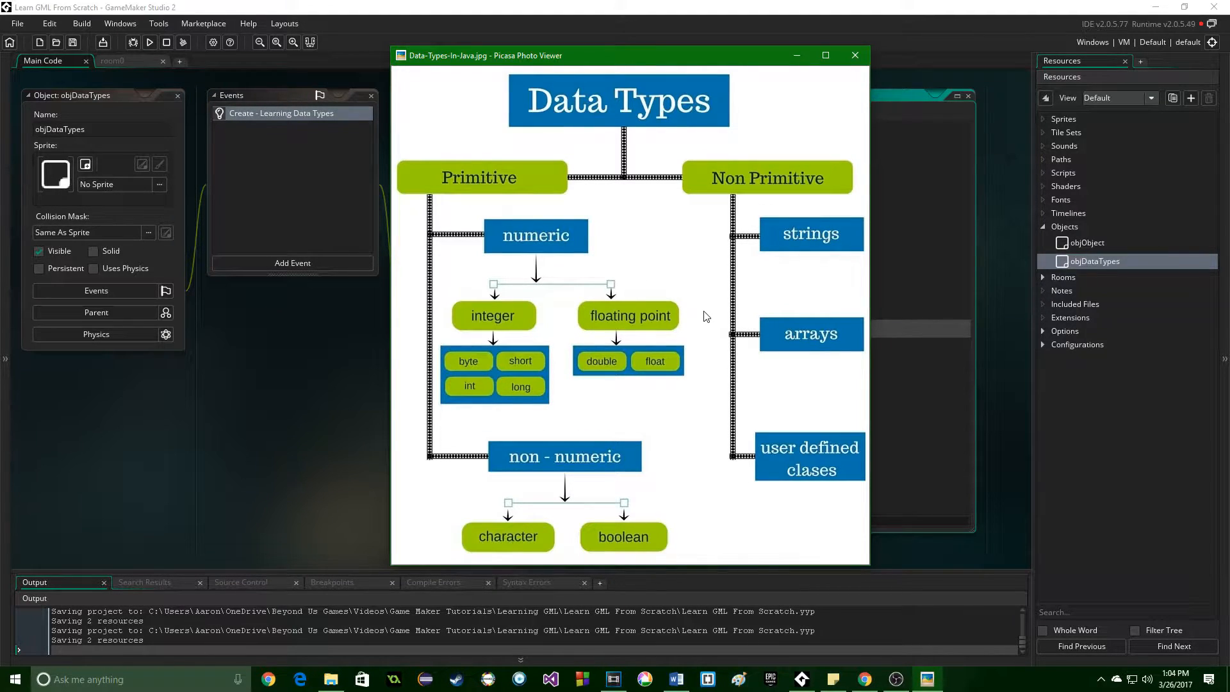
{"action": "mouse_move", "coordinate": [580, 407]}
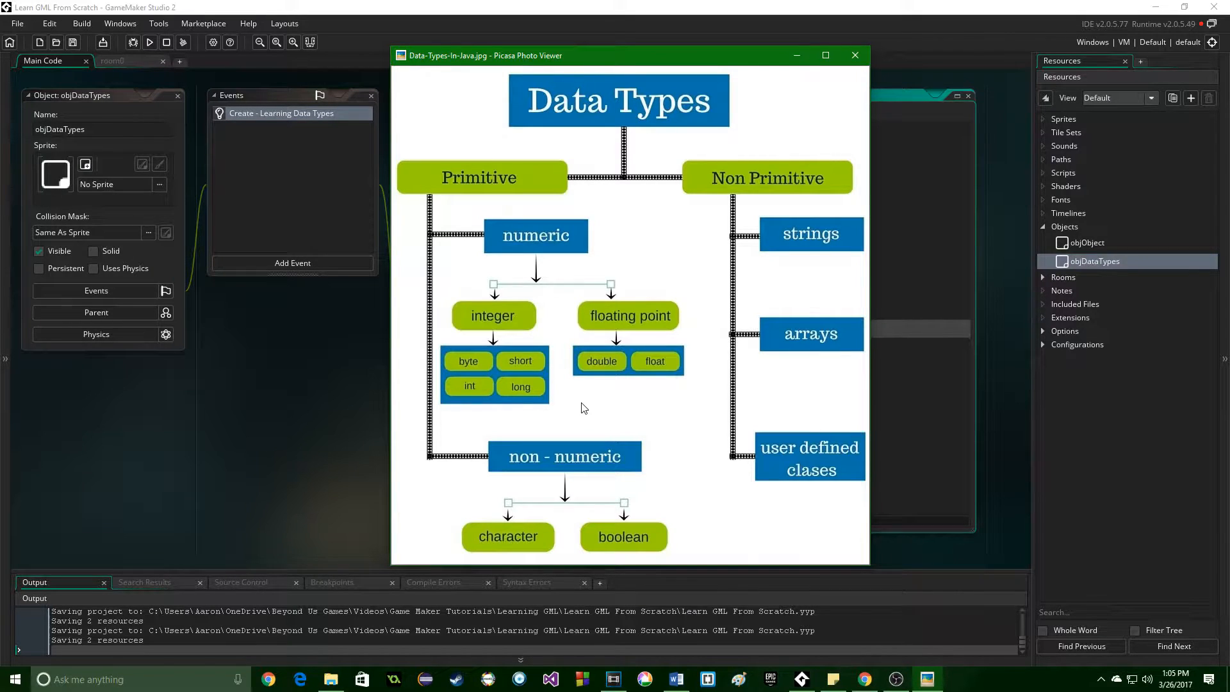
{"action": "mouse_move", "coordinate": [647, 459]}
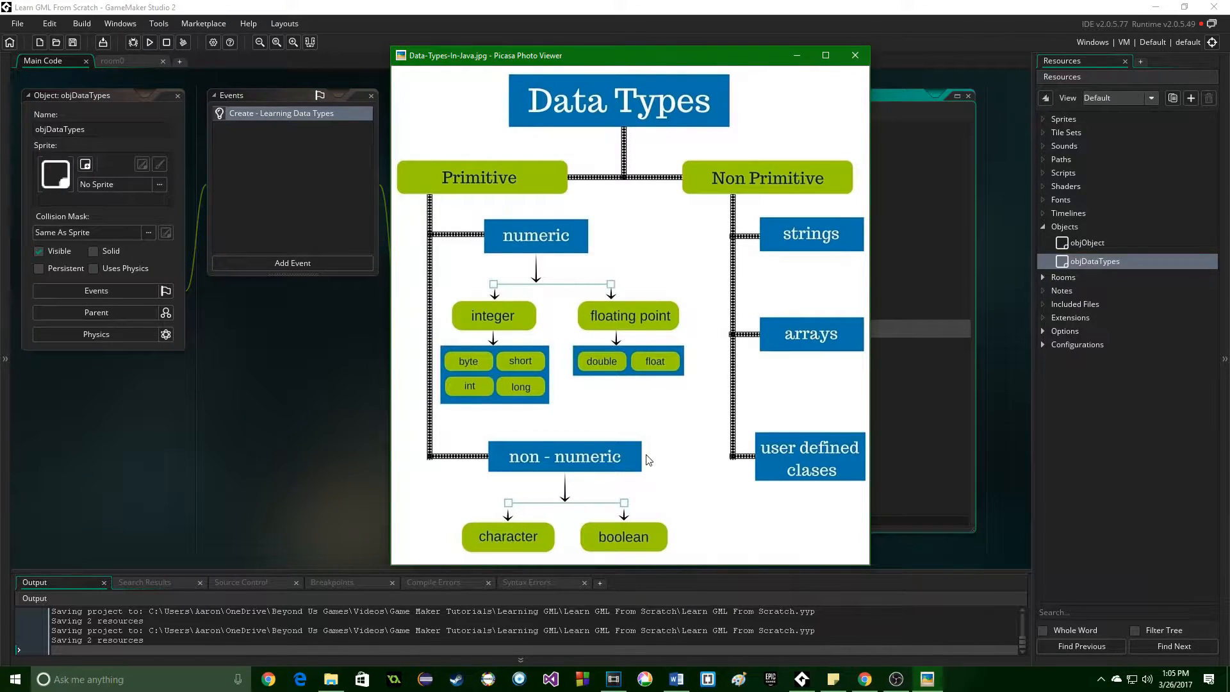
{"action": "mouse_move", "coordinate": [676, 443]}
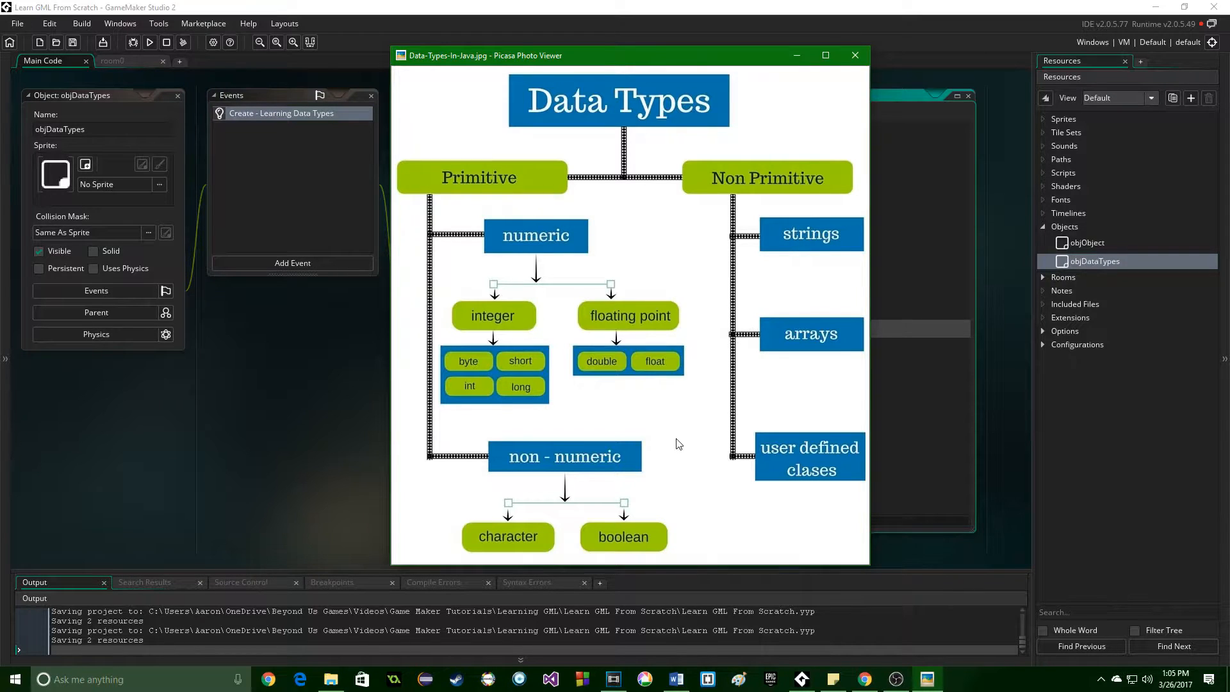
{"action": "mouse_move", "coordinate": [616, 228]}
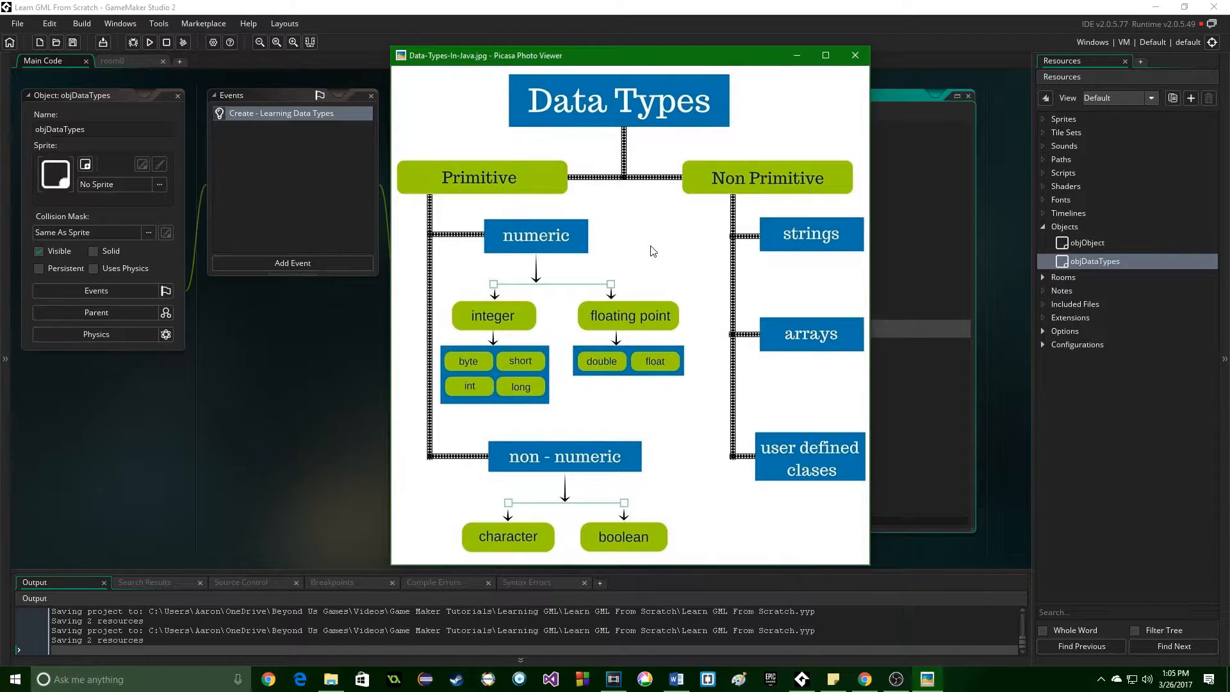
{"action": "mouse_move", "coordinate": [784, 214]}
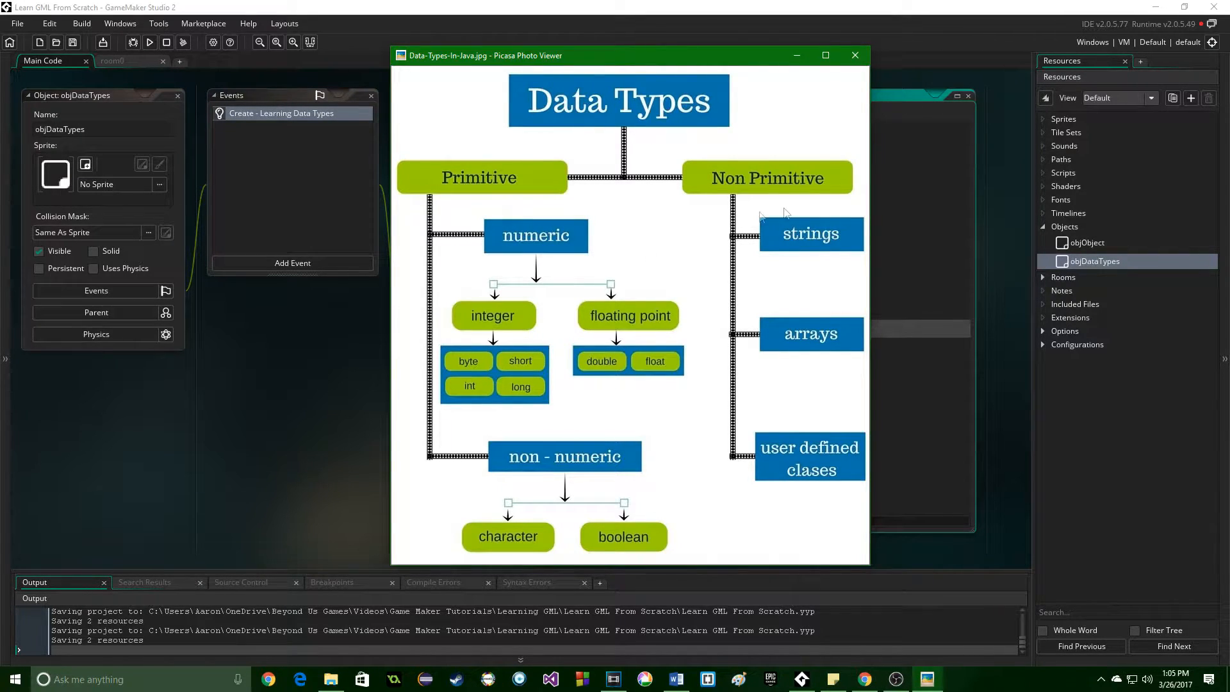
{"action": "mouse_move", "coordinate": [775, 272]}
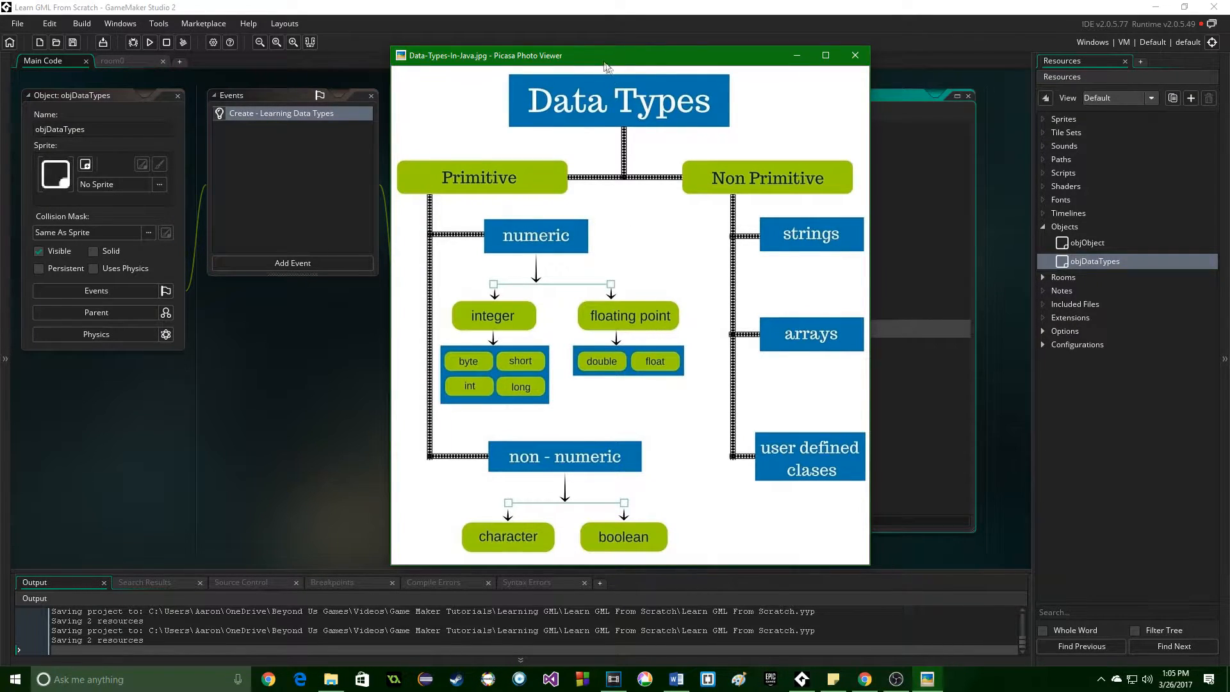
Step: Return to the objDataTypes Create event code with the caret at the end of the yourName line
{"action": "left_click", "coordinate": [853, 55]}
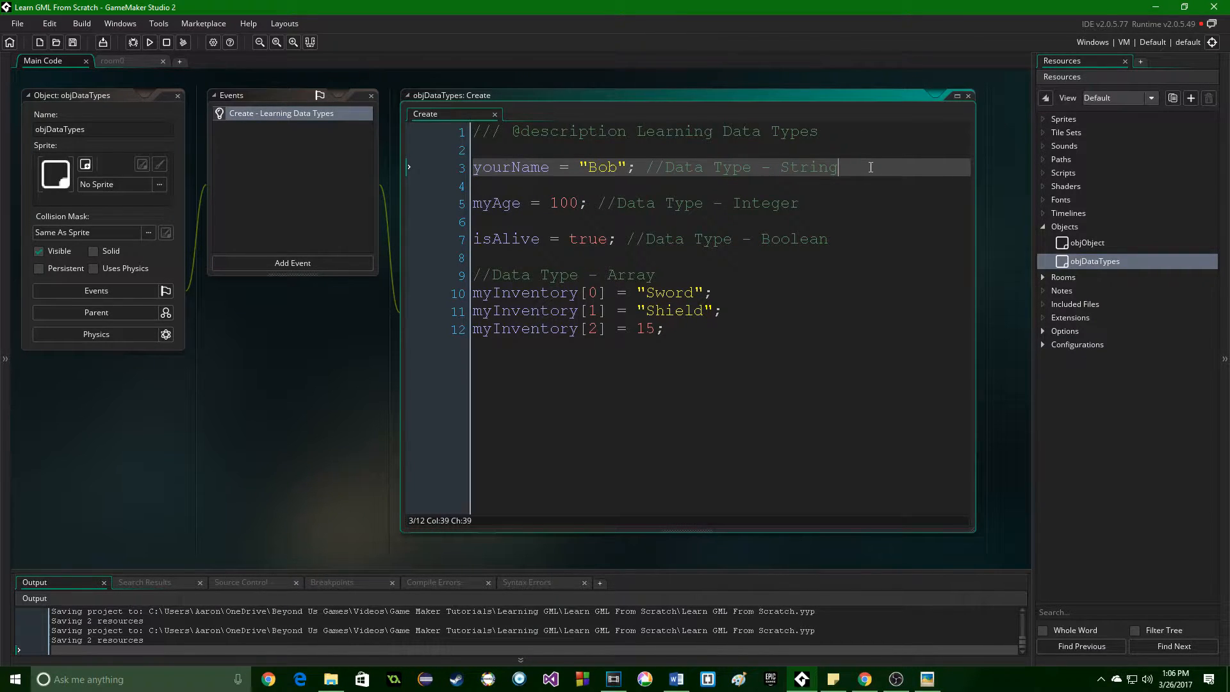
{"action": "left_click", "coordinate": [632, 167]}
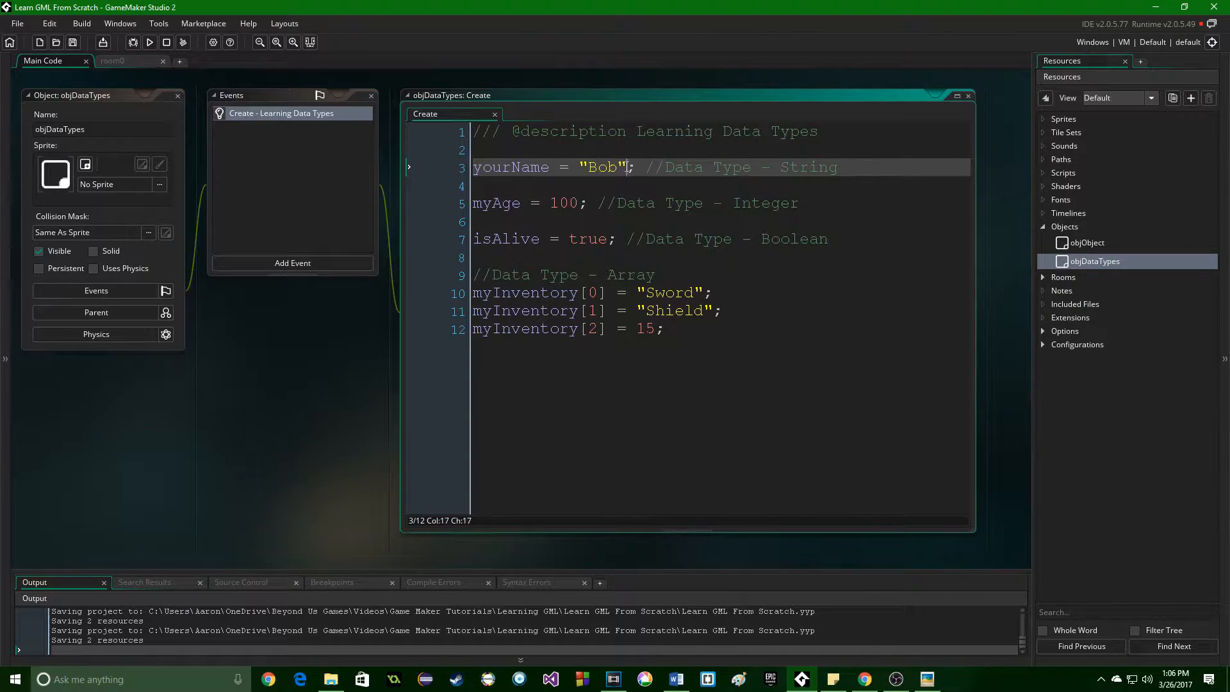
{"action": "left_click", "coordinate": [886, 167]}
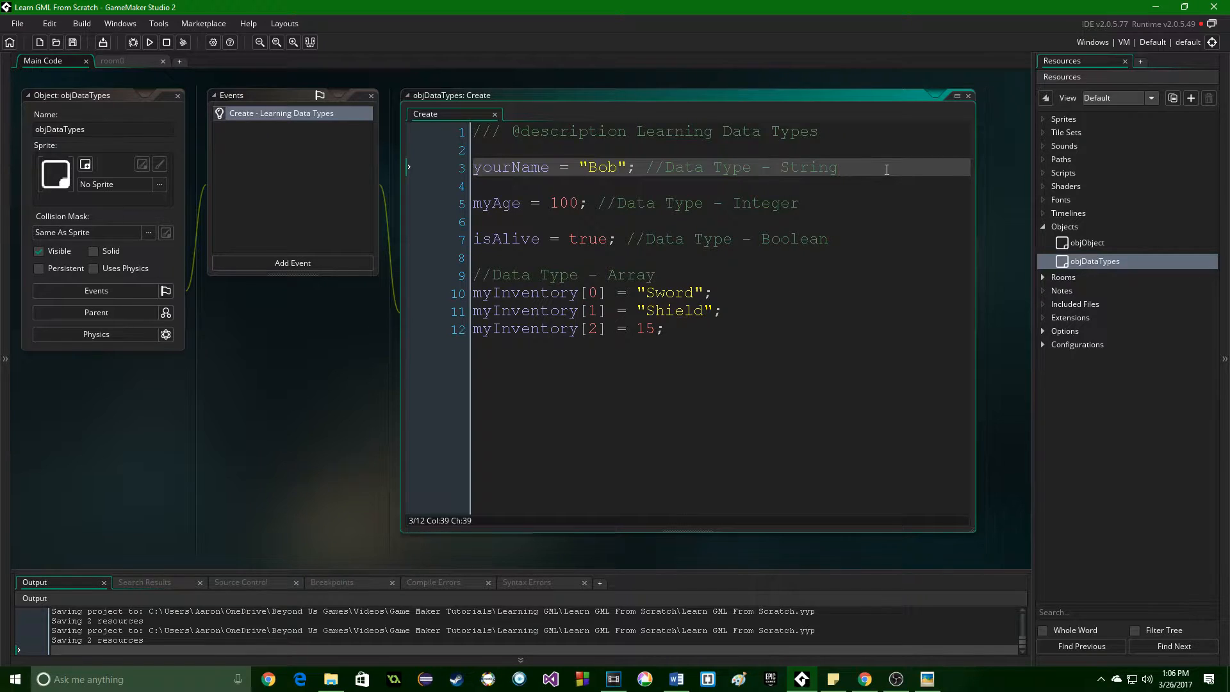
Step: Add myName = "Susie"; and a newName line combining yourName + myName
{"action": "type", "text": "myName = \"Susie\";"}
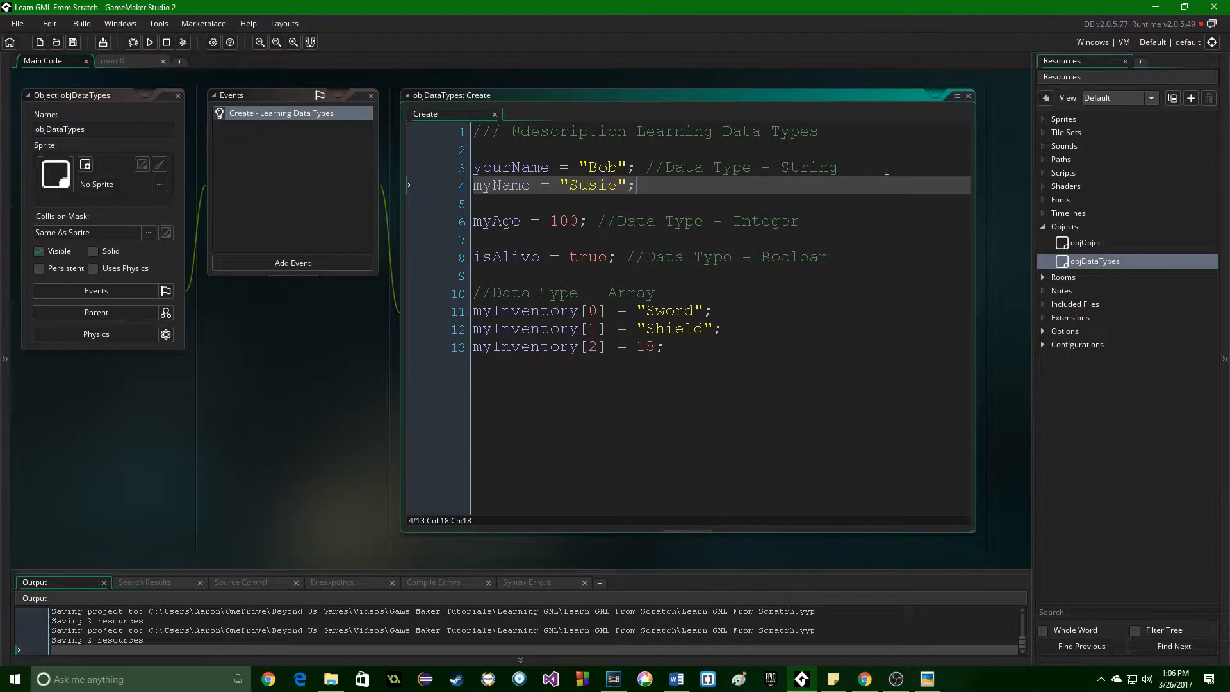
{"action": "key", "text": "Return"}
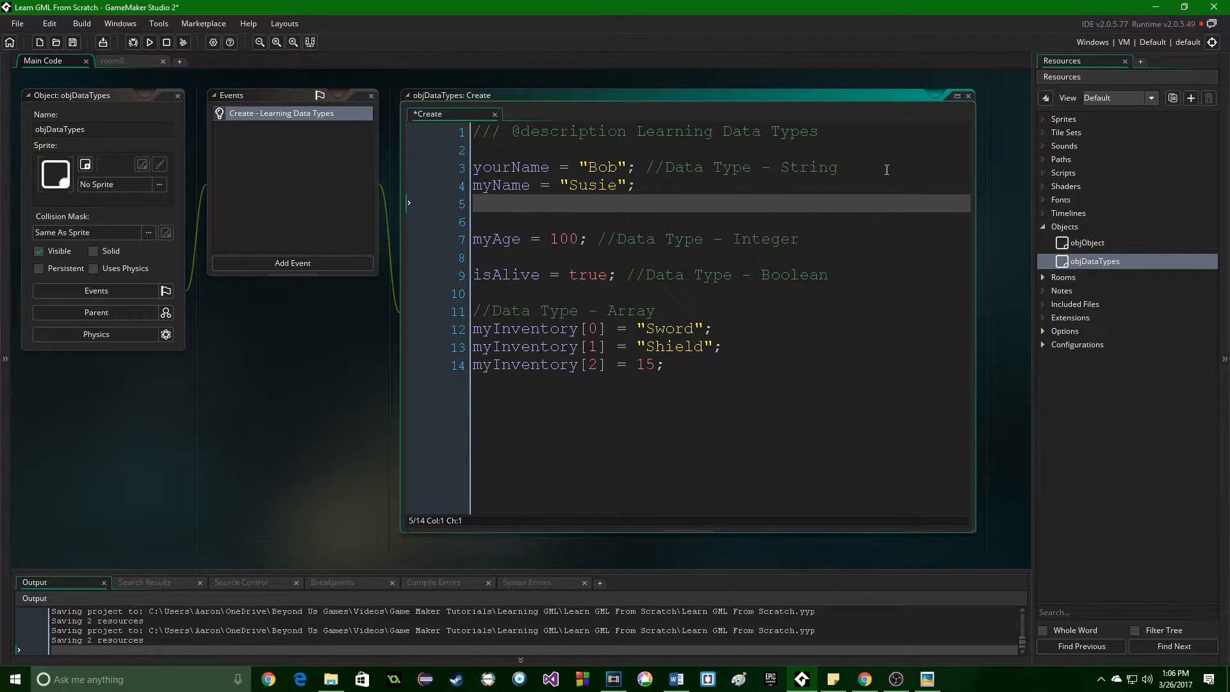
{"action": "type", "text": "newName = yourName"}
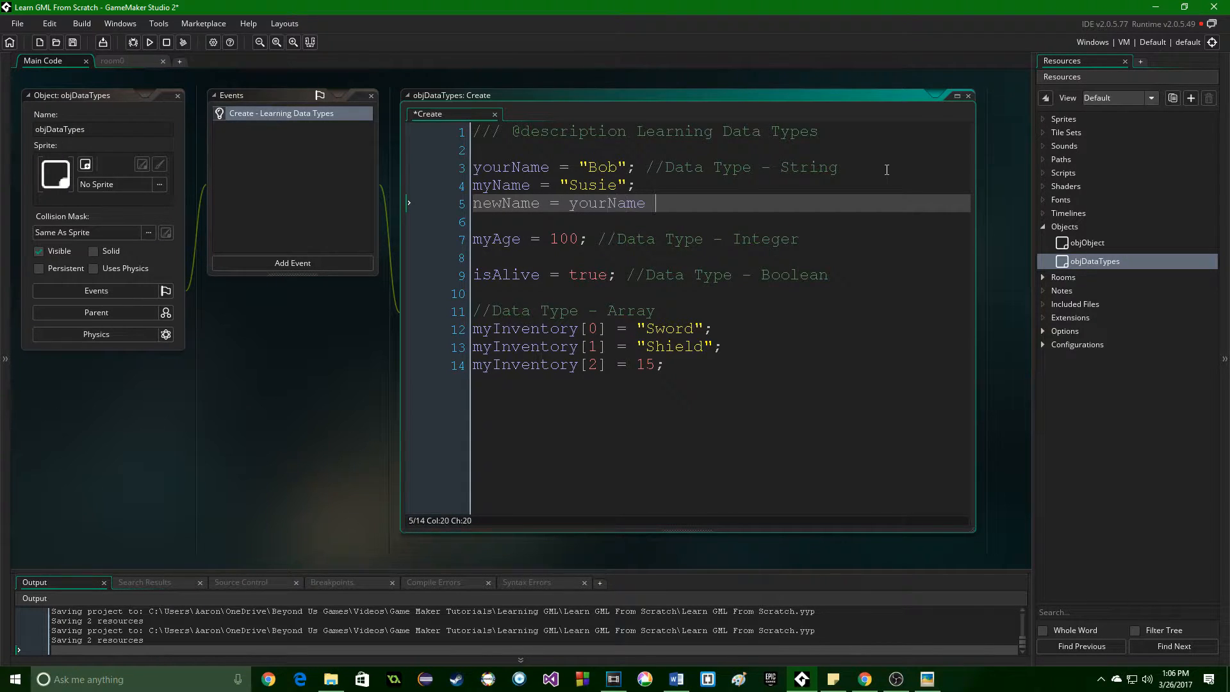
{"action": "type", "text": "+ myName;"}
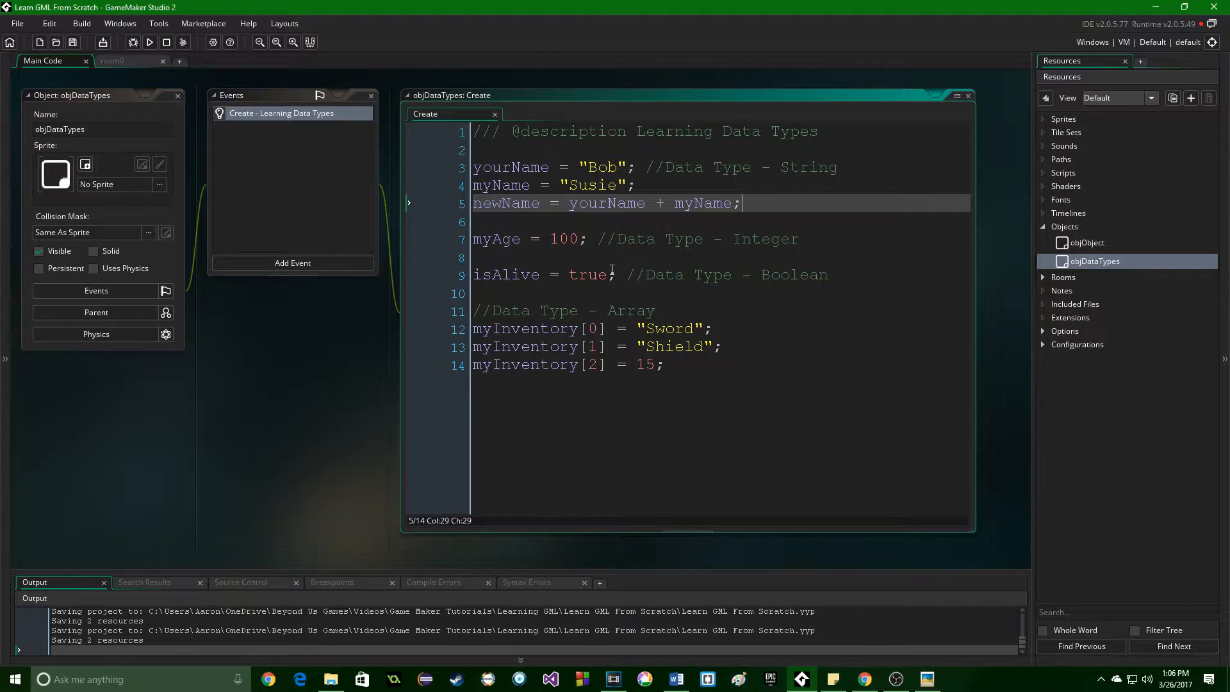
Step: Review the Susie value and fix the plus sign in the newName concatenation
{"action": "left_click", "coordinate": [659, 204]}
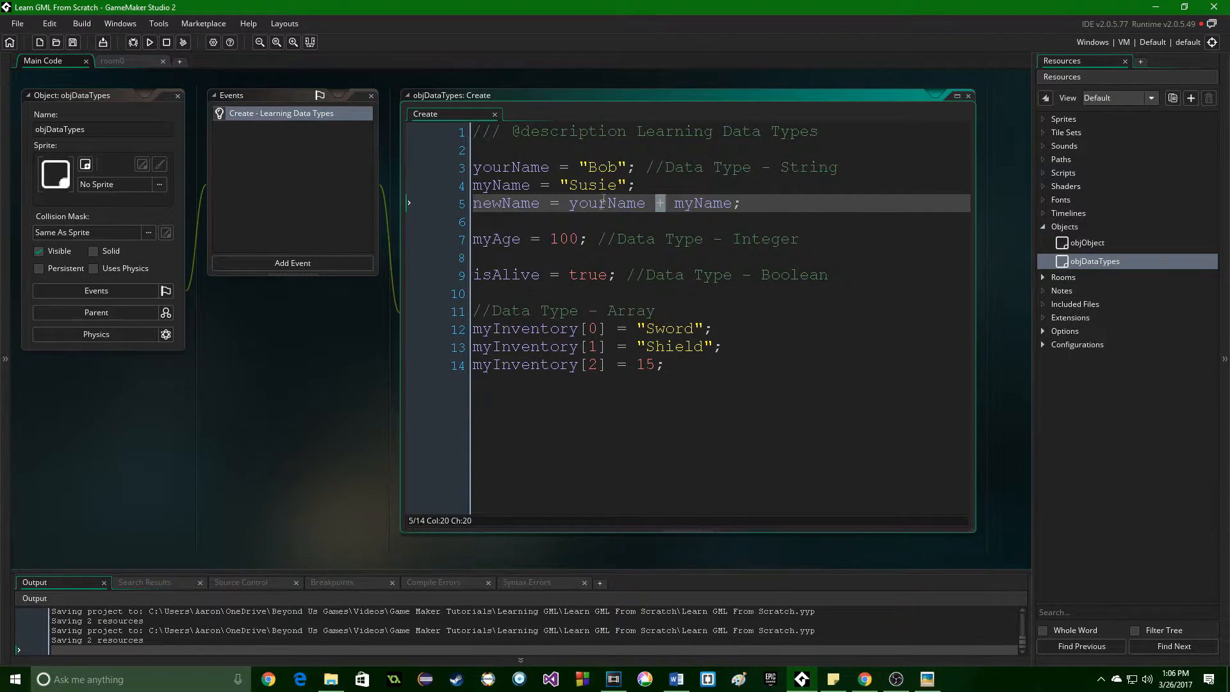
{"action": "double_click", "coordinate": [589, 184]}
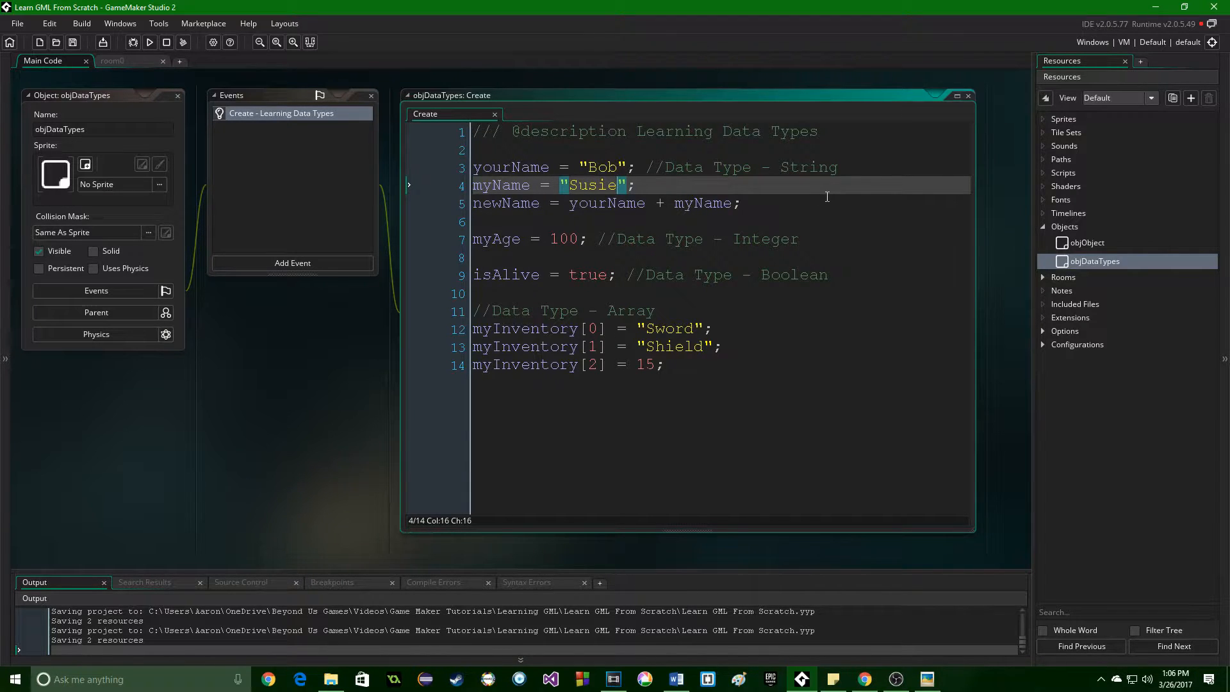
{"action": "mouse_move", "coordinate": [437, 212]}
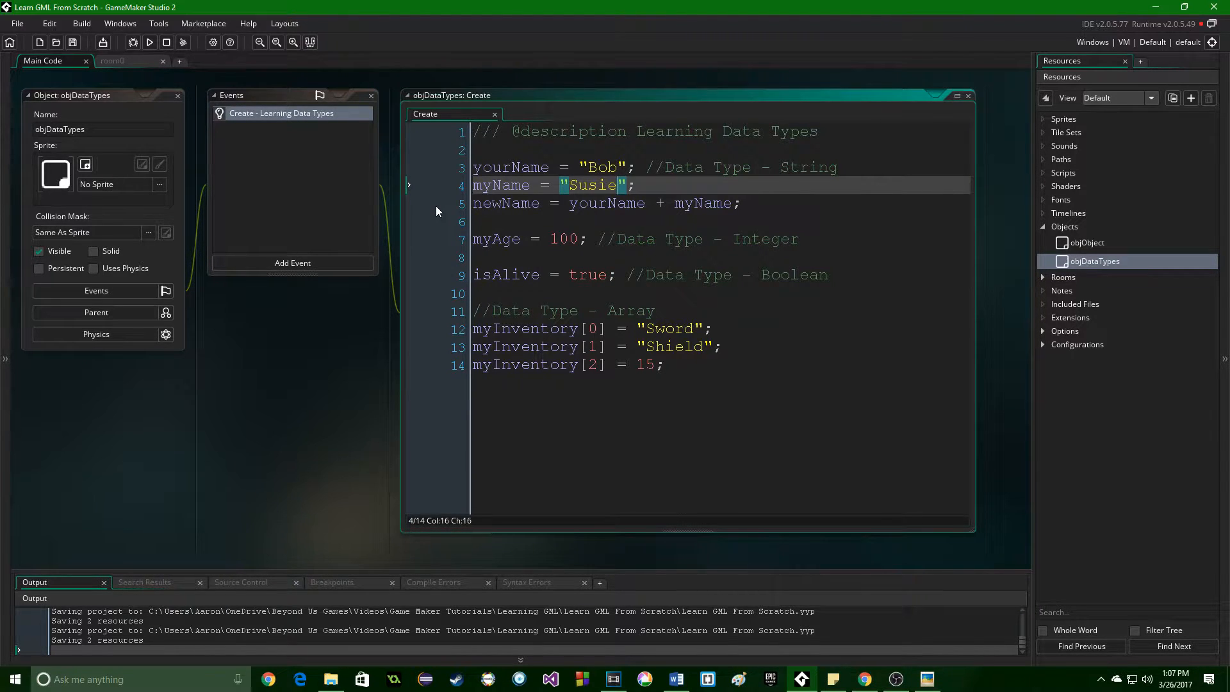
{"action": "mouse_move", "coordinate": [765, 214]}
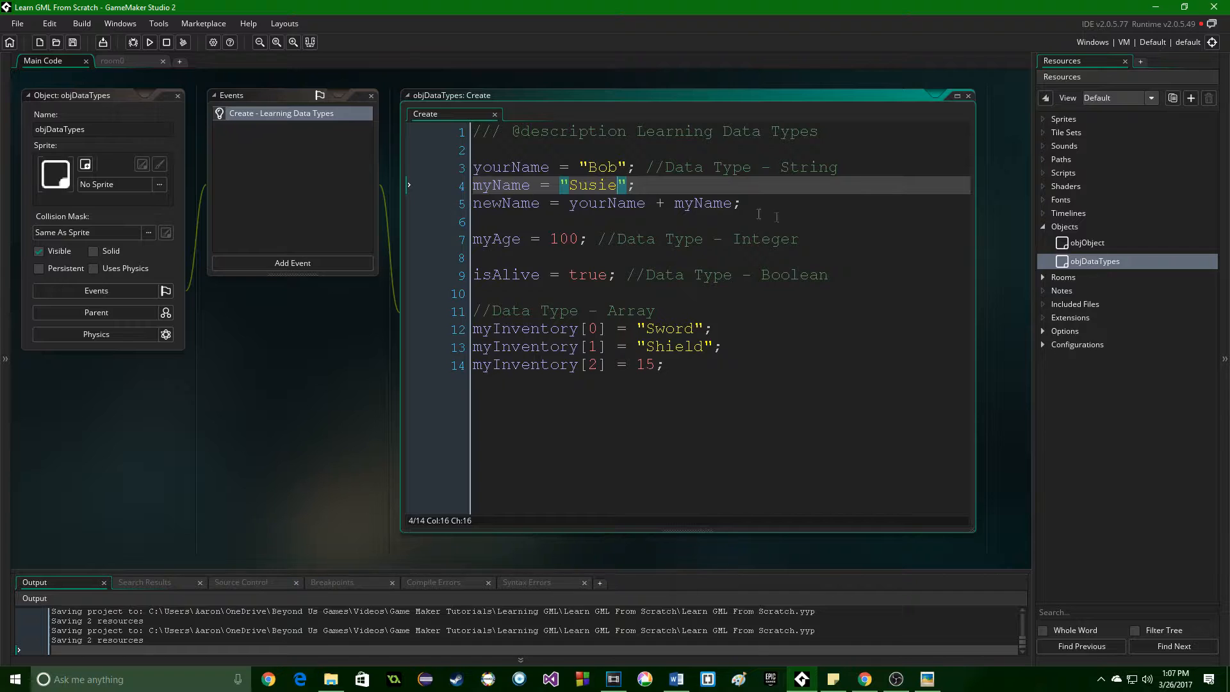
{"action": "left_click", "coordinate": [742, 204]}
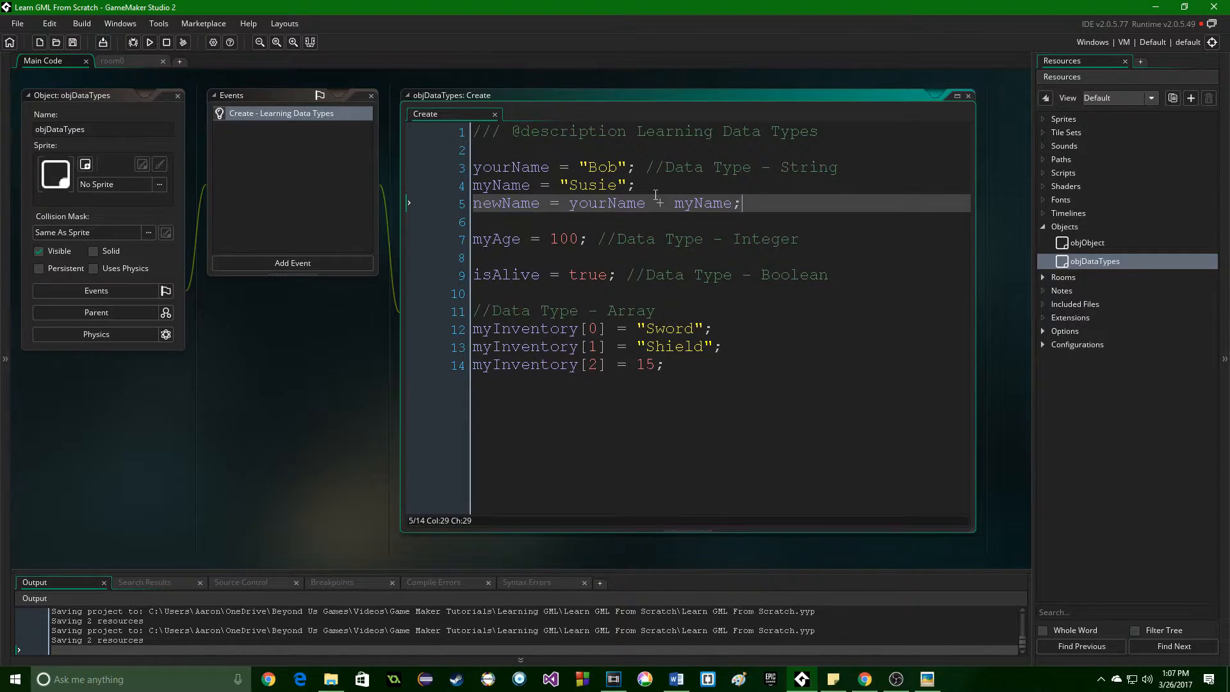
{"action": "left_click", "coordinate": [657, 203]}
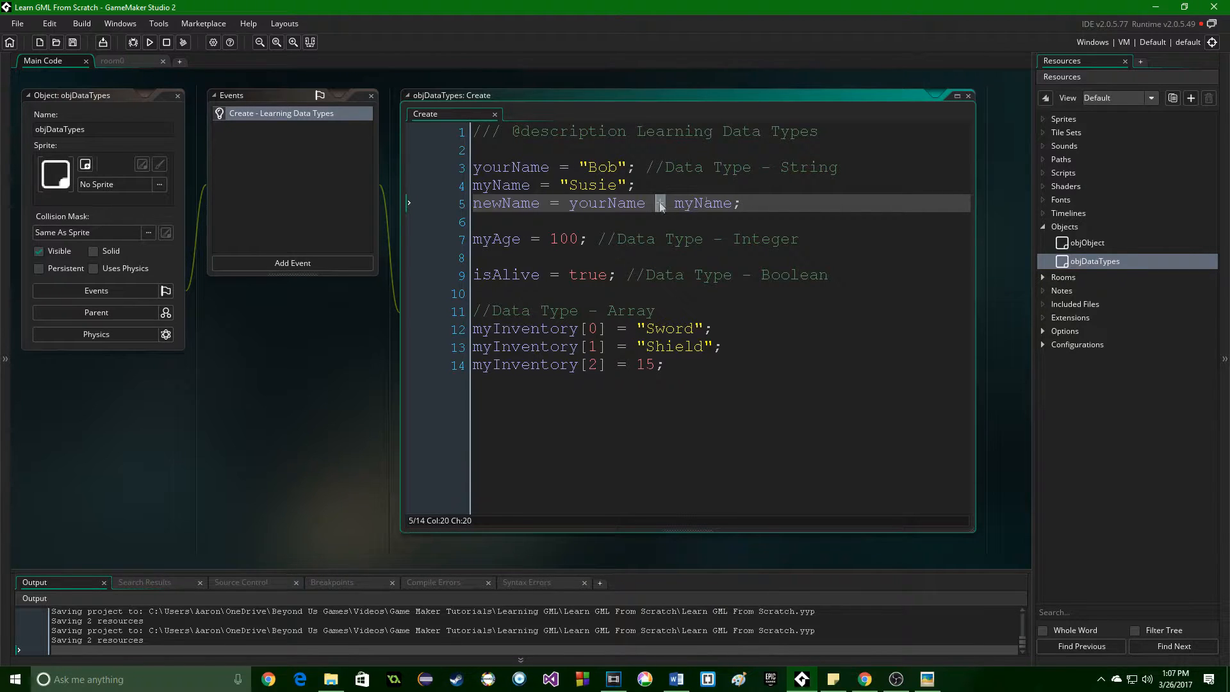
{"action": "type", "text": "+"}
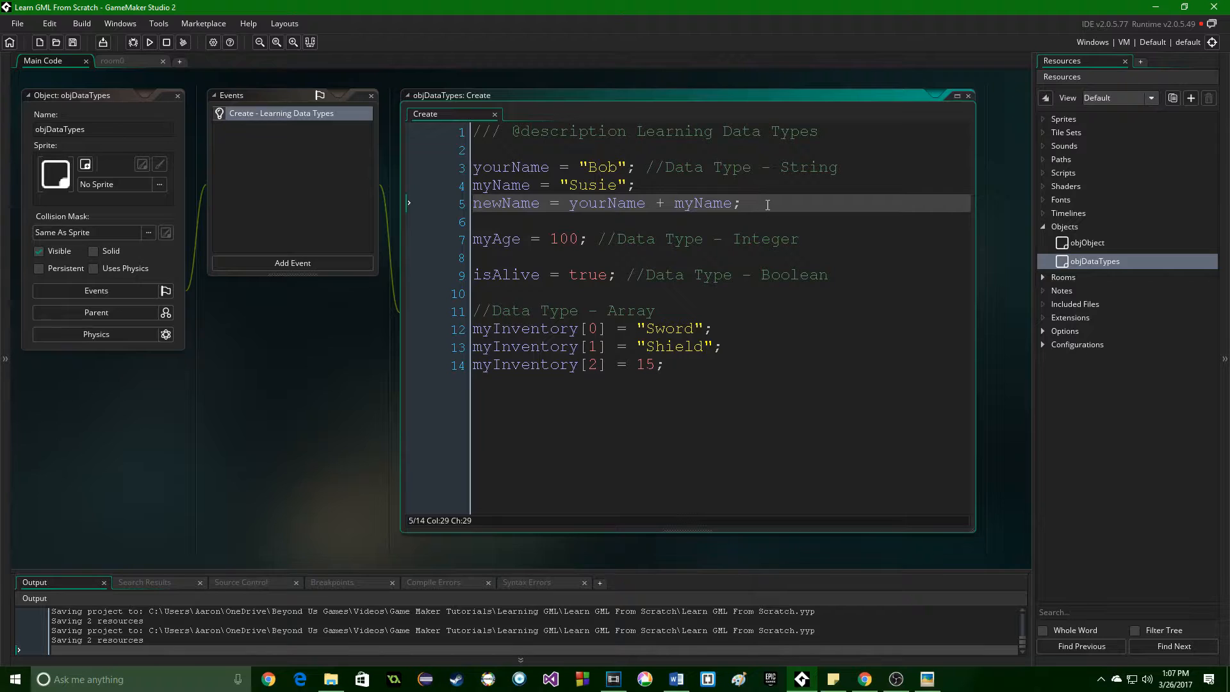
{"action": "mouse_move", "coordinate": [760, 202]}
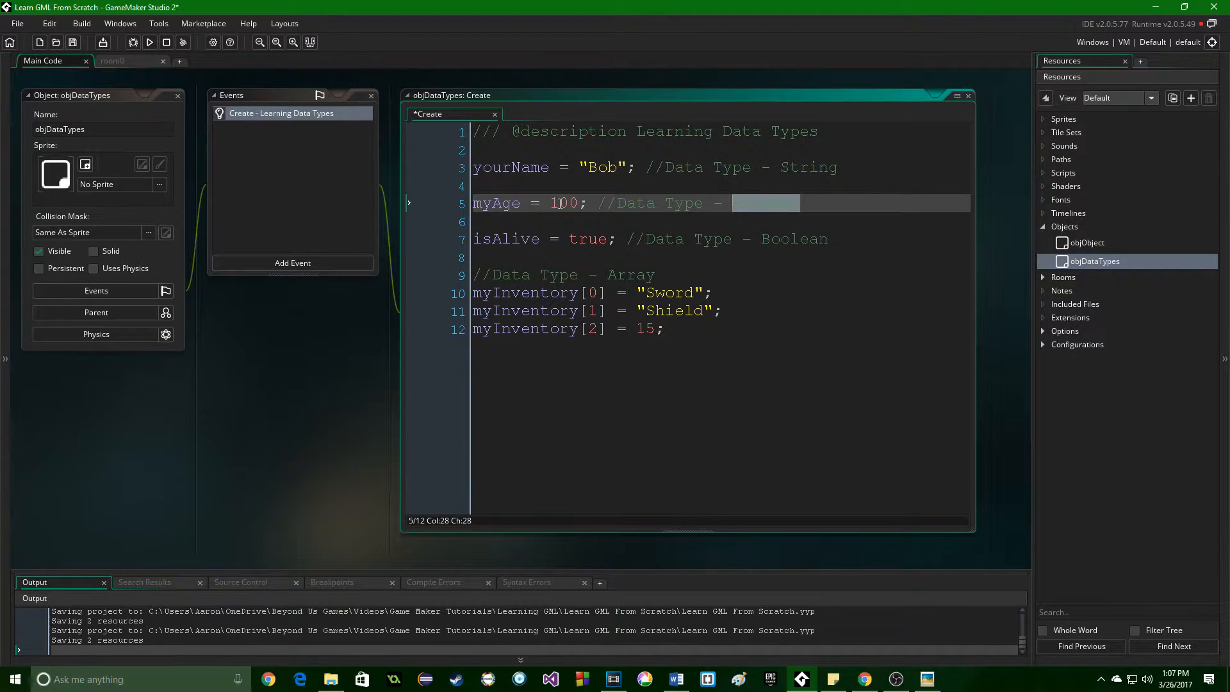
Step: Label the Integer section and add float variable yourAge = 11.002021; below myAge
{"action": "type", "text": "Integer"}
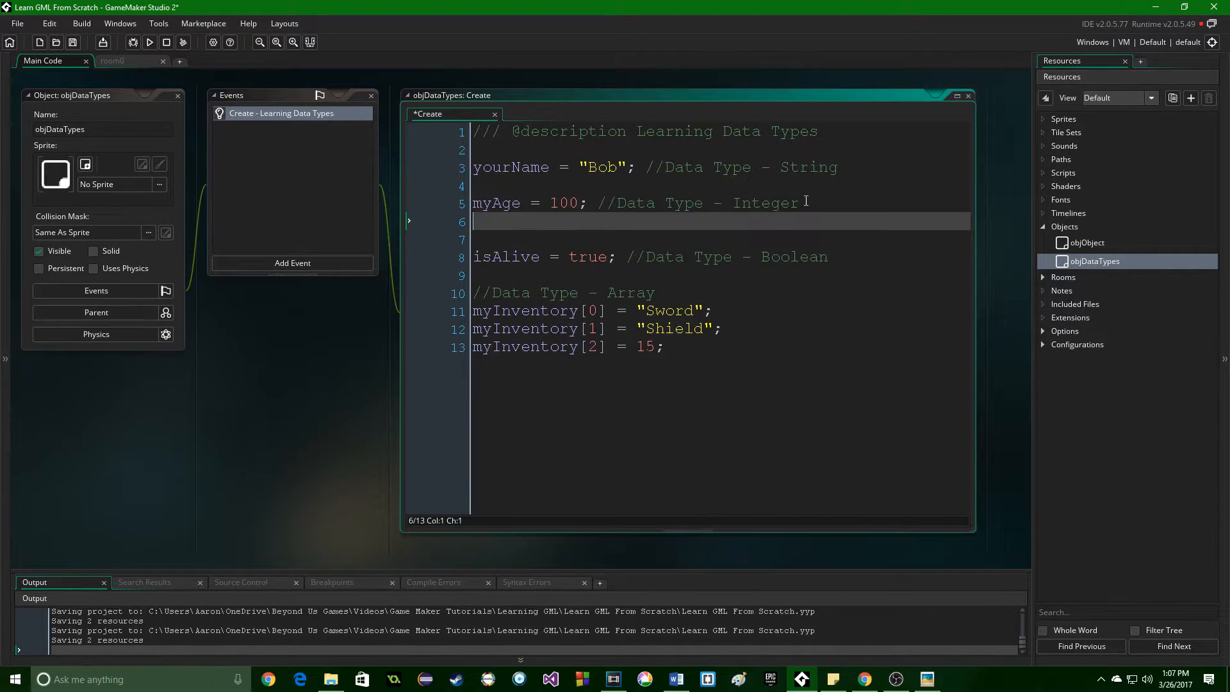
{"action": "type", "text": "yourAge"}
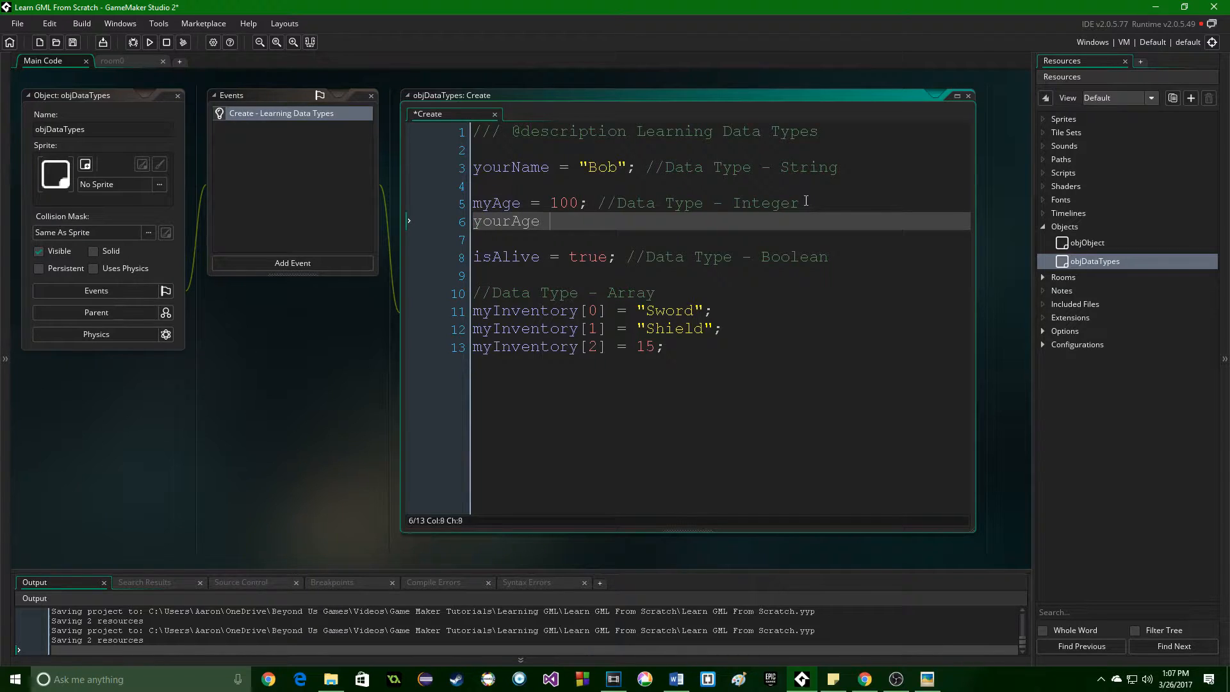
{"action": "type", "text": "= 11...."}
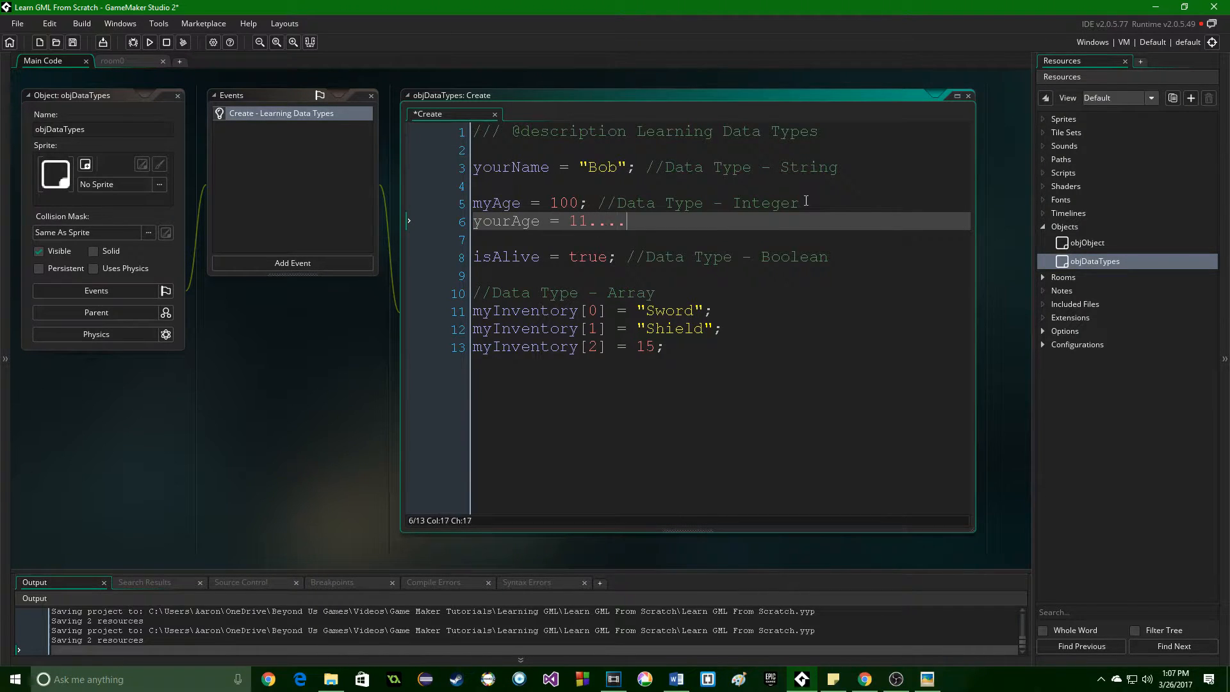
{"action": "type", "text": "002021"}
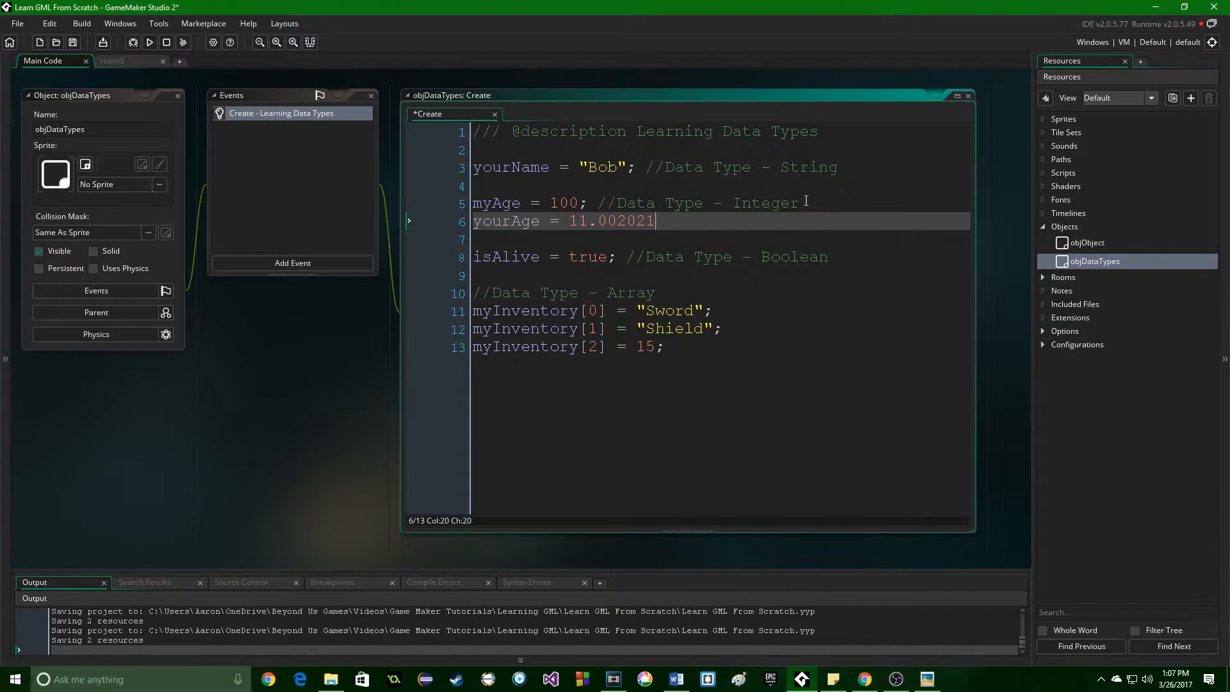
{"action": "type", "text": ";"}
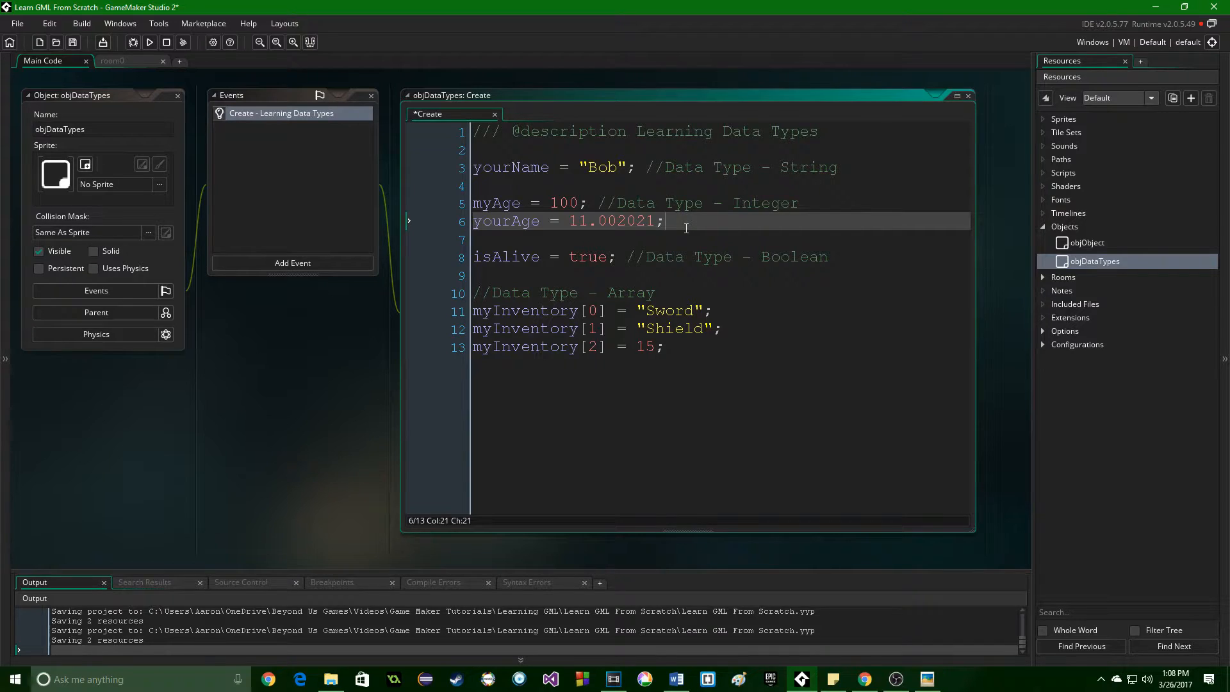
Step: Add newAge = myAge + yourAge; summing the integer and float
{"action": "type", "text": "new"}
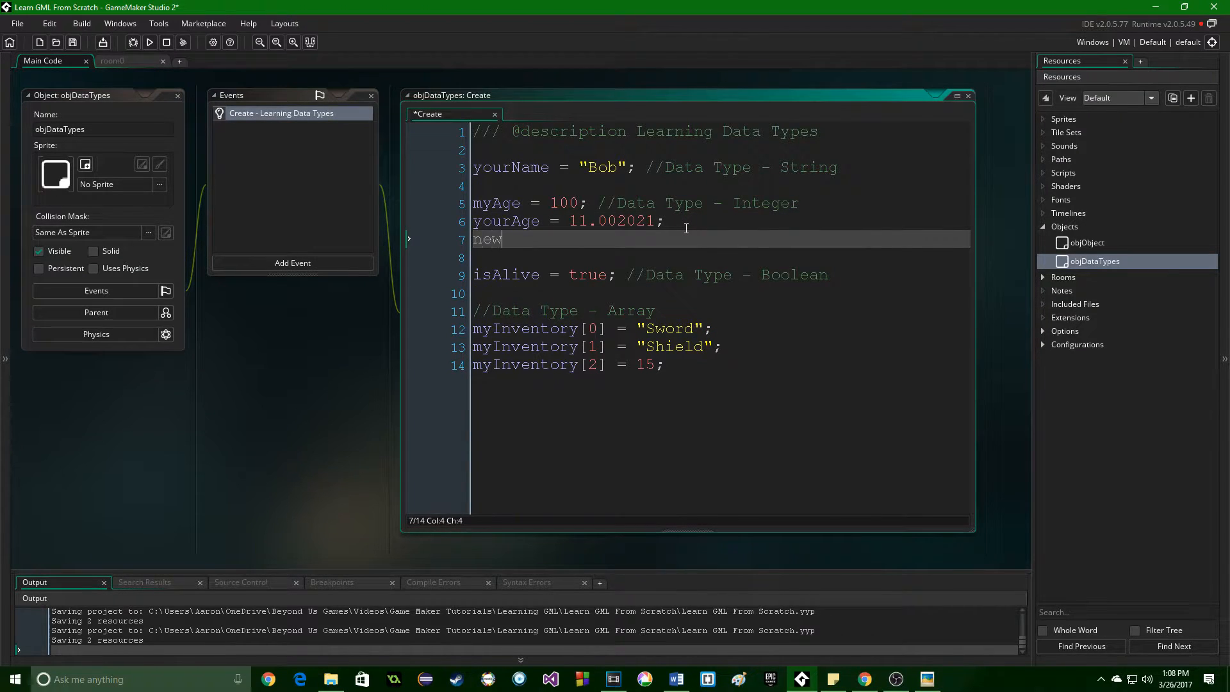
{"action": "type", "text": "Age = my"}
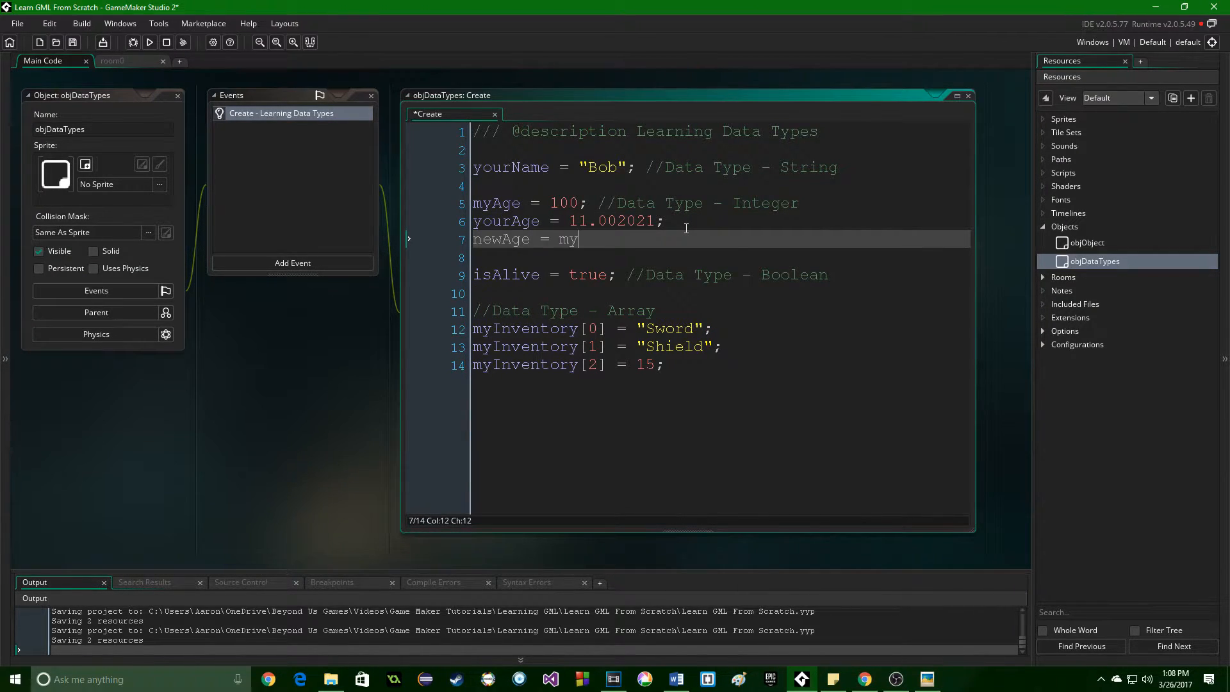
{"action": "type", "text": "Age +"}
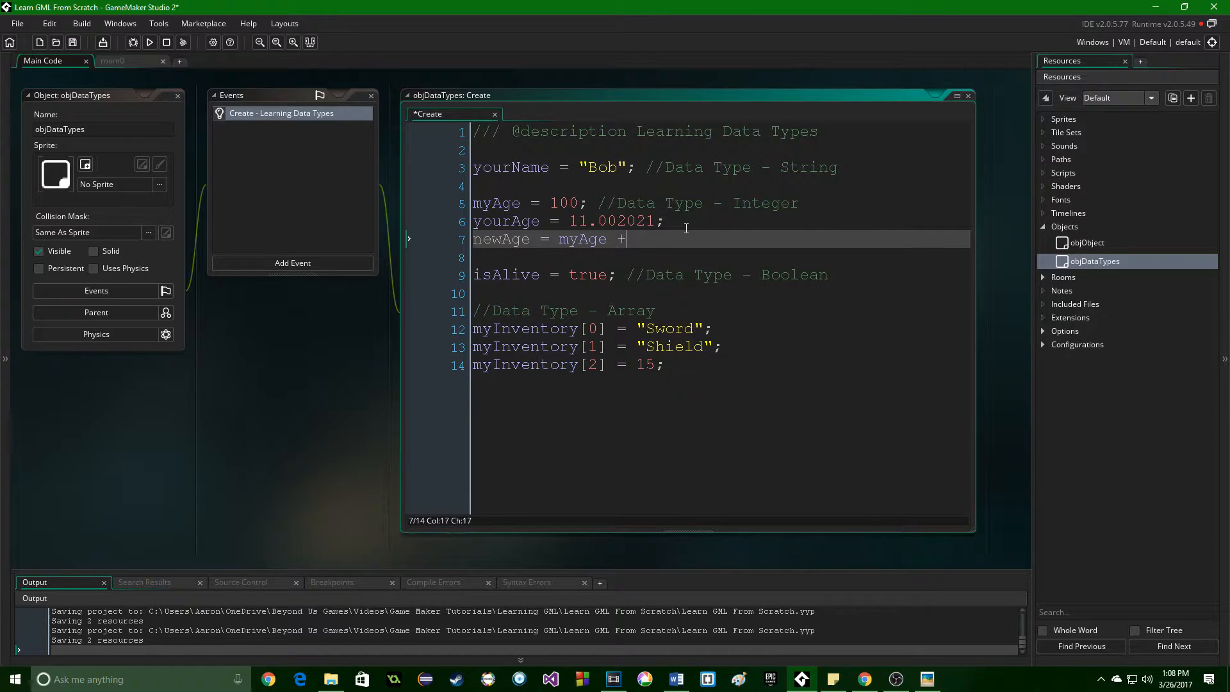
{"action": "type", "text": "yourAge;"}
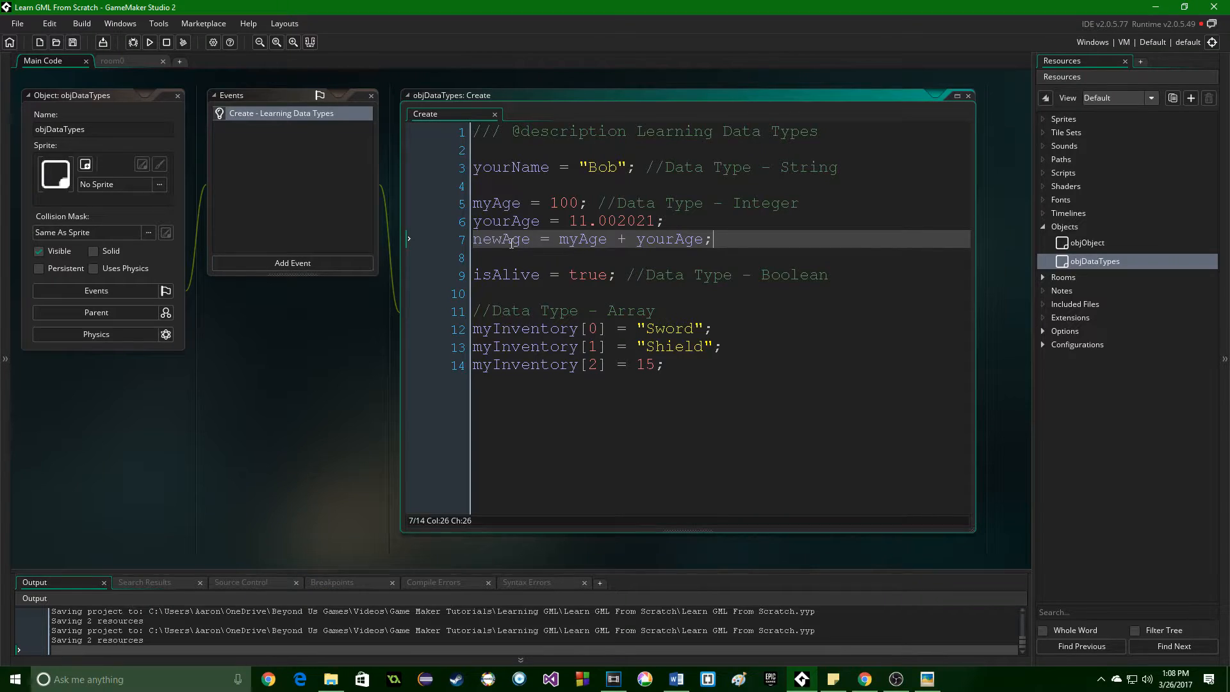
{"action": "mouse_move", "coordinate": [646, 251]}
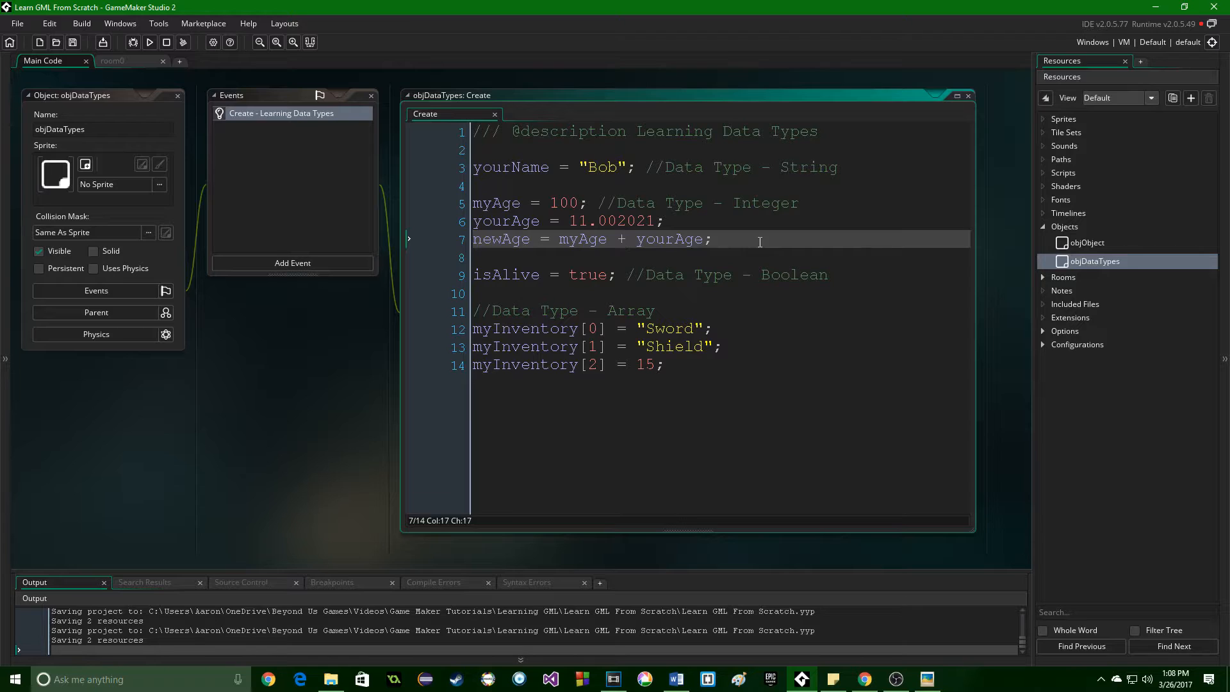
{"action": "mouse_move", "coordinate": [809, 166]}
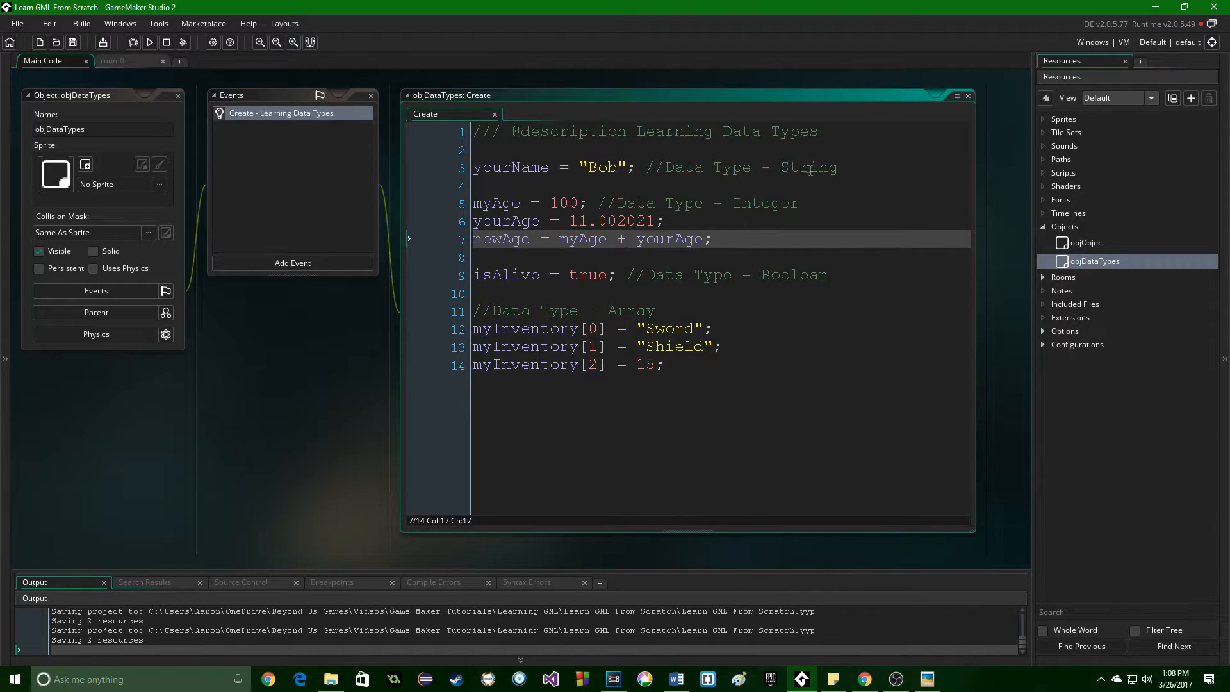
{"action": "mouse_move", "coordinate": [803, 225]}
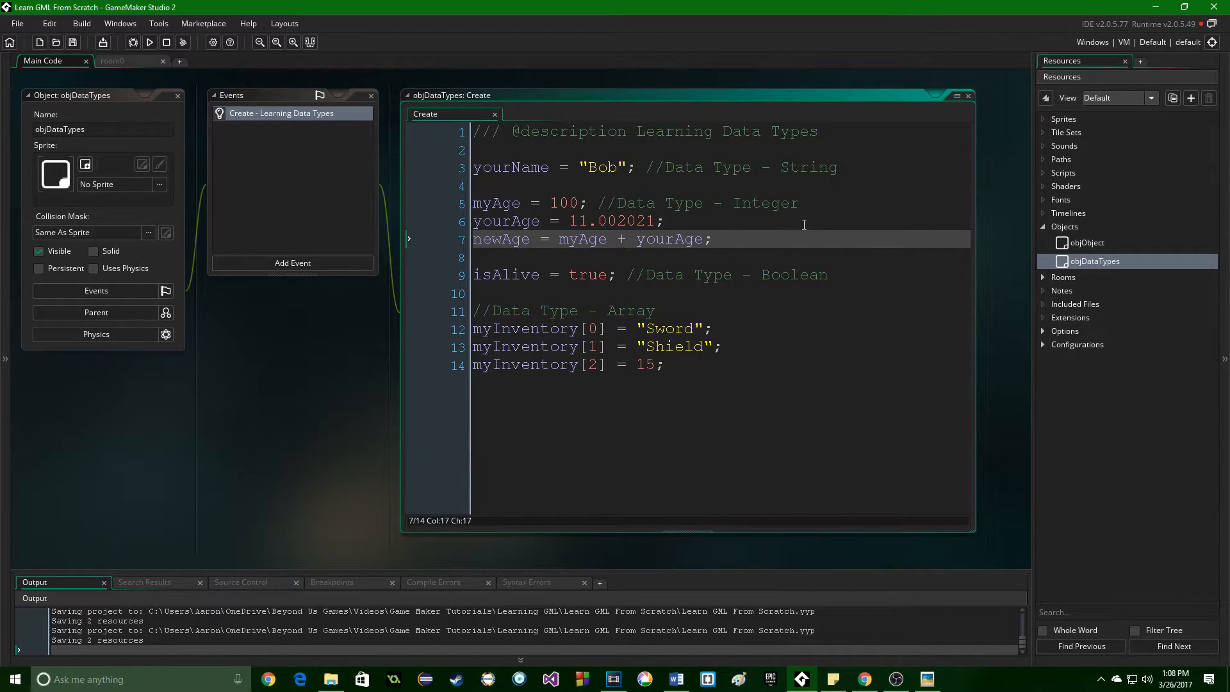
{"action": "mouse_move", "coordinate": [798, 226]}
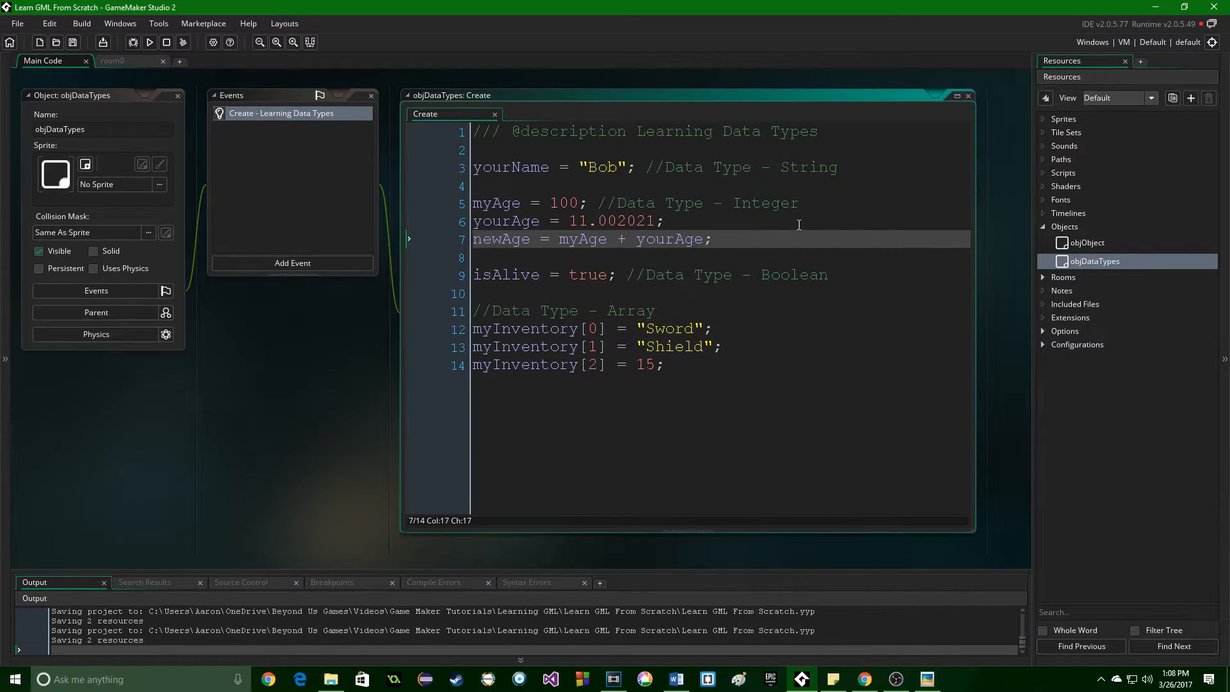
{"action": "mouse_move", "coordinate": [770, 226]}
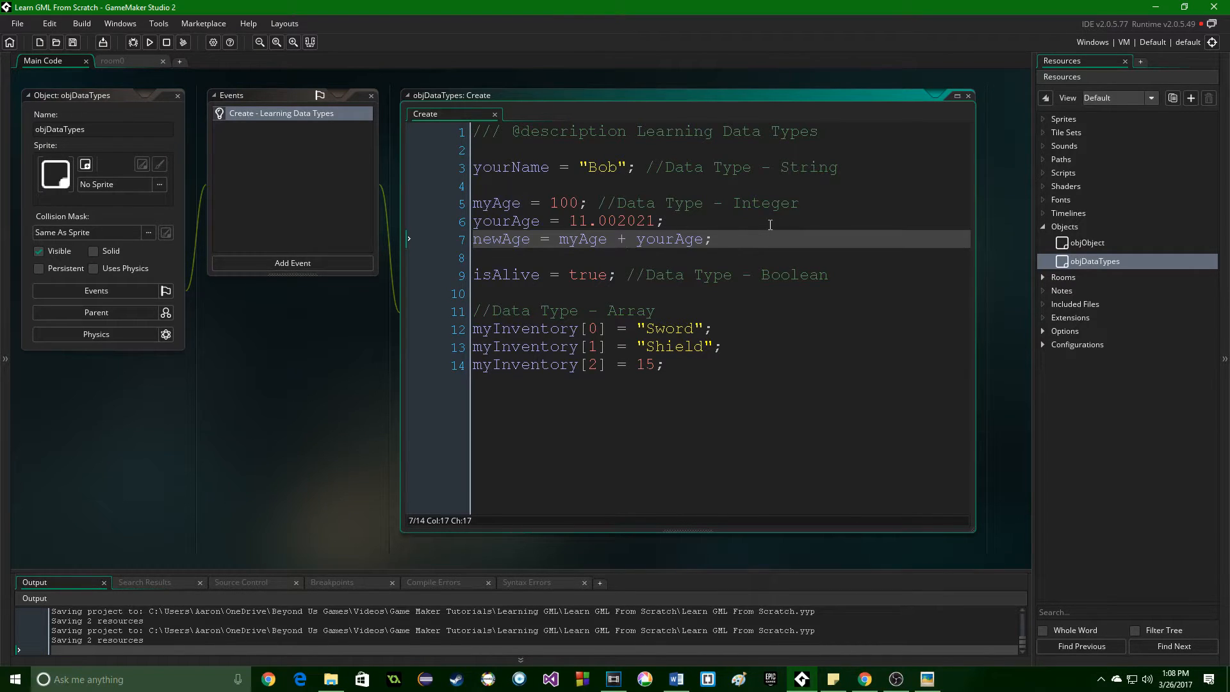
Step: Add the boolean amDead = false; under isAlive and save the project
{"action": "left_click", "coordinate": [828, 274]}
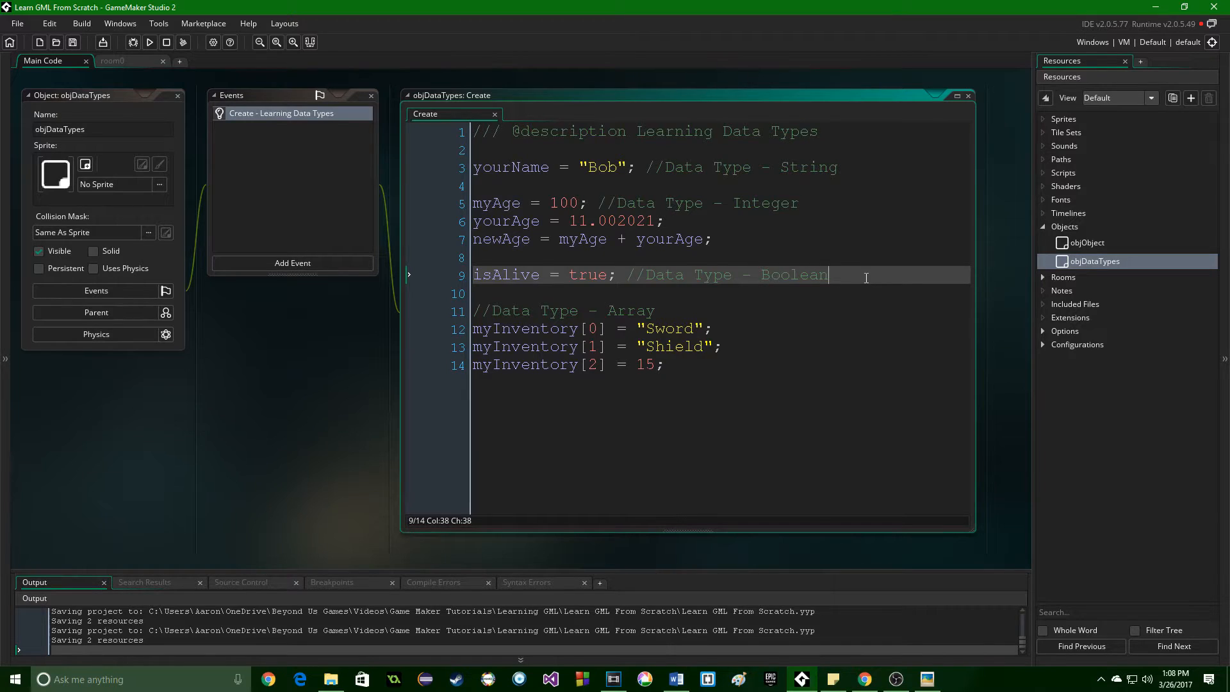
{"action": "type", "text": "amDead = false"}
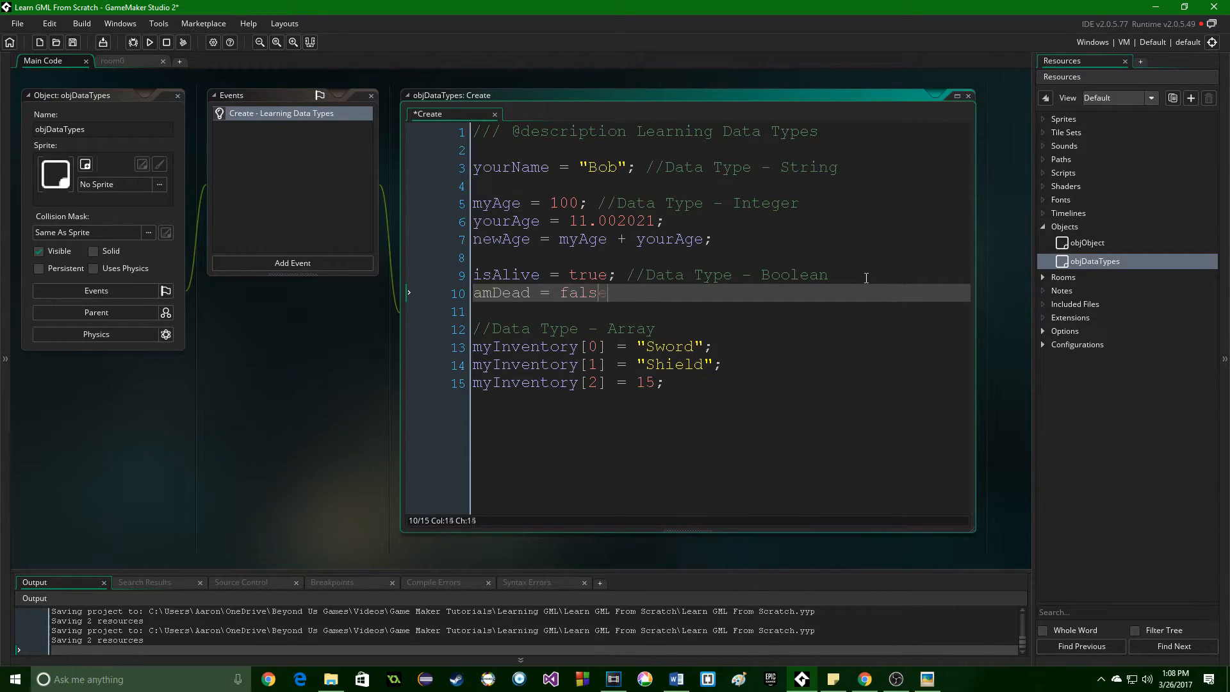
{"action": "type", "text": "e;"}
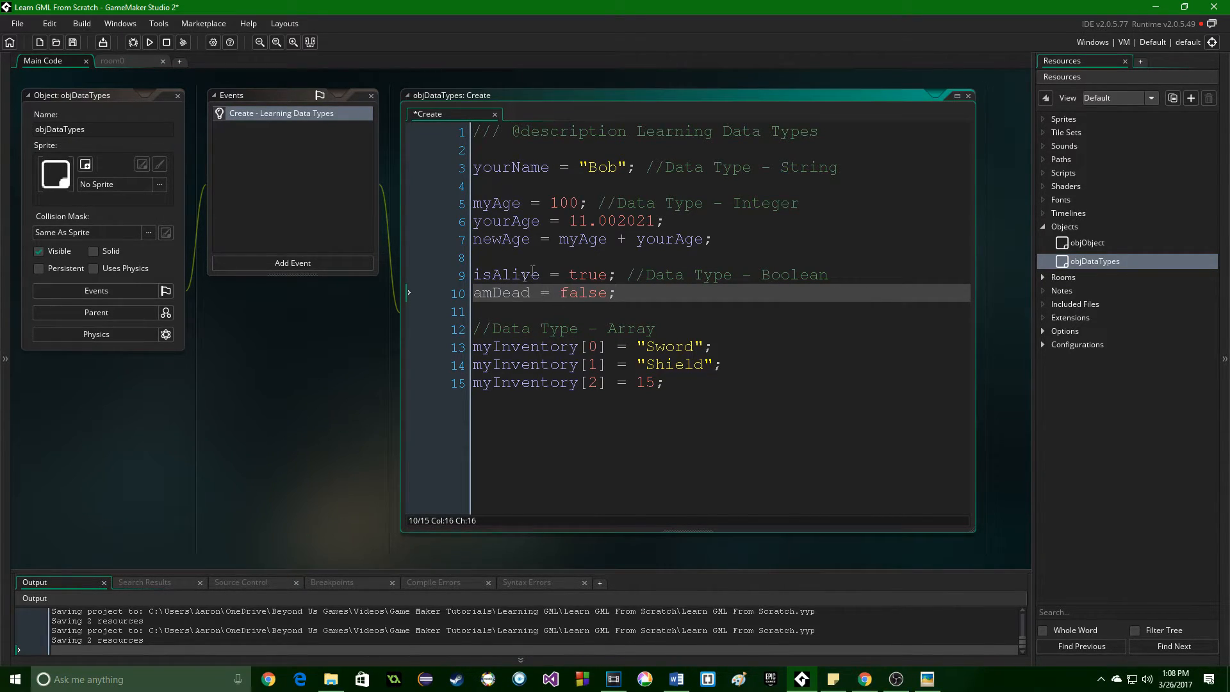
{"action": "key", "text": "ctrl+s"}
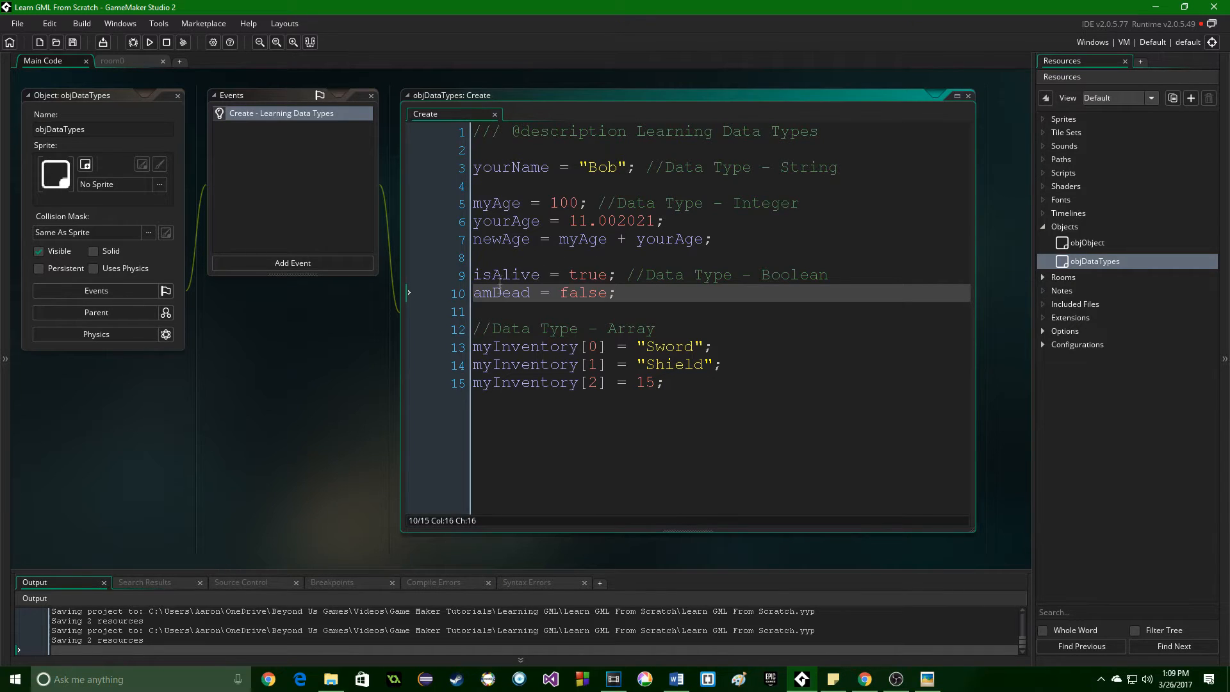
{"action": "mouse_move", "coordinate": [686, 297]}
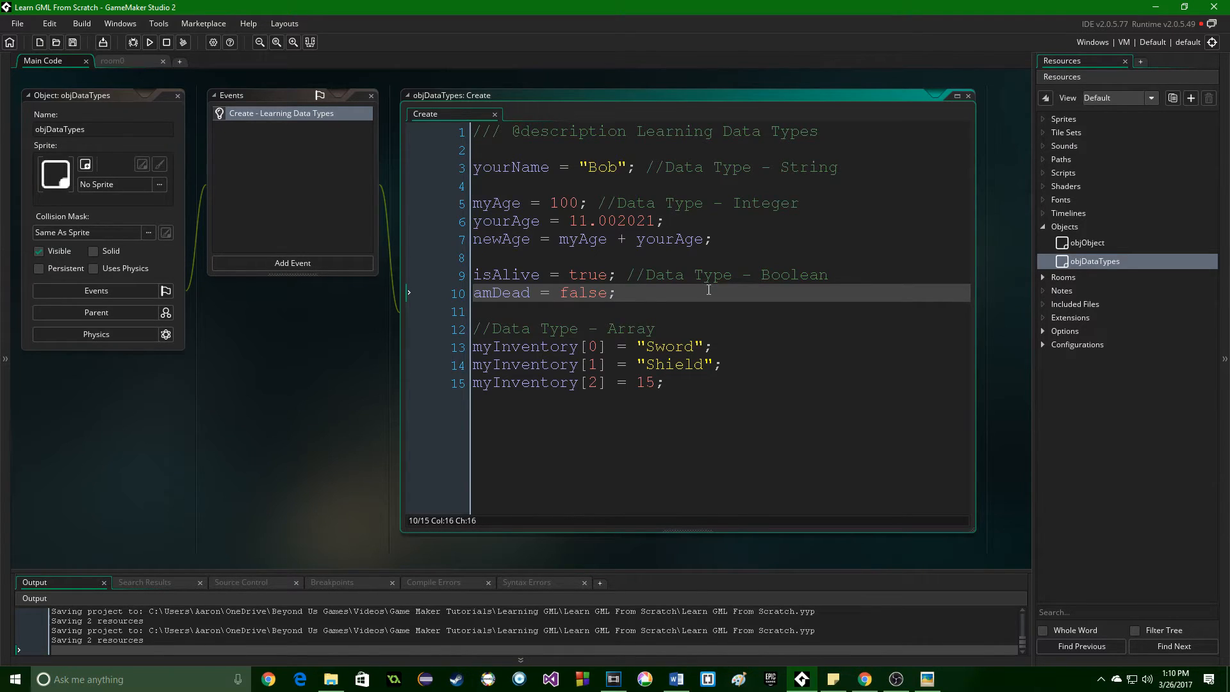
{"action": "mouse_move", "coordinate": [660, 316]}
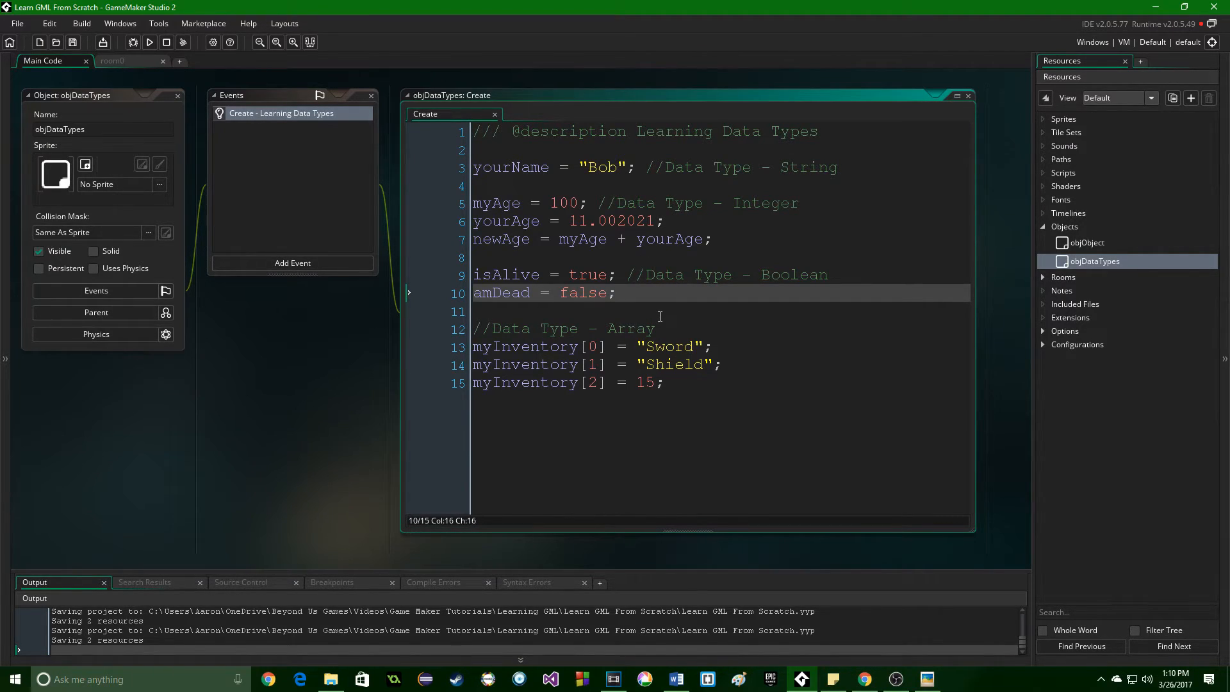
{"action": "mouse_move", "coordinate": [775, 311]}
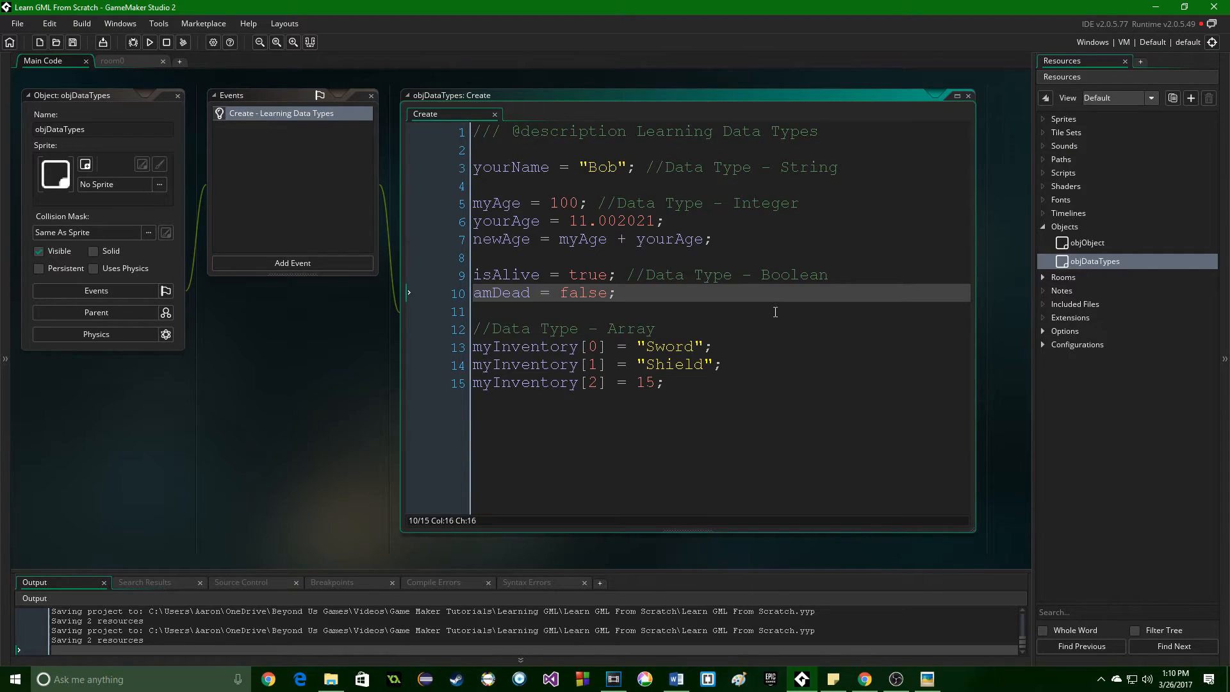
{"action": "left_click", "coordinate": [665, 328]}
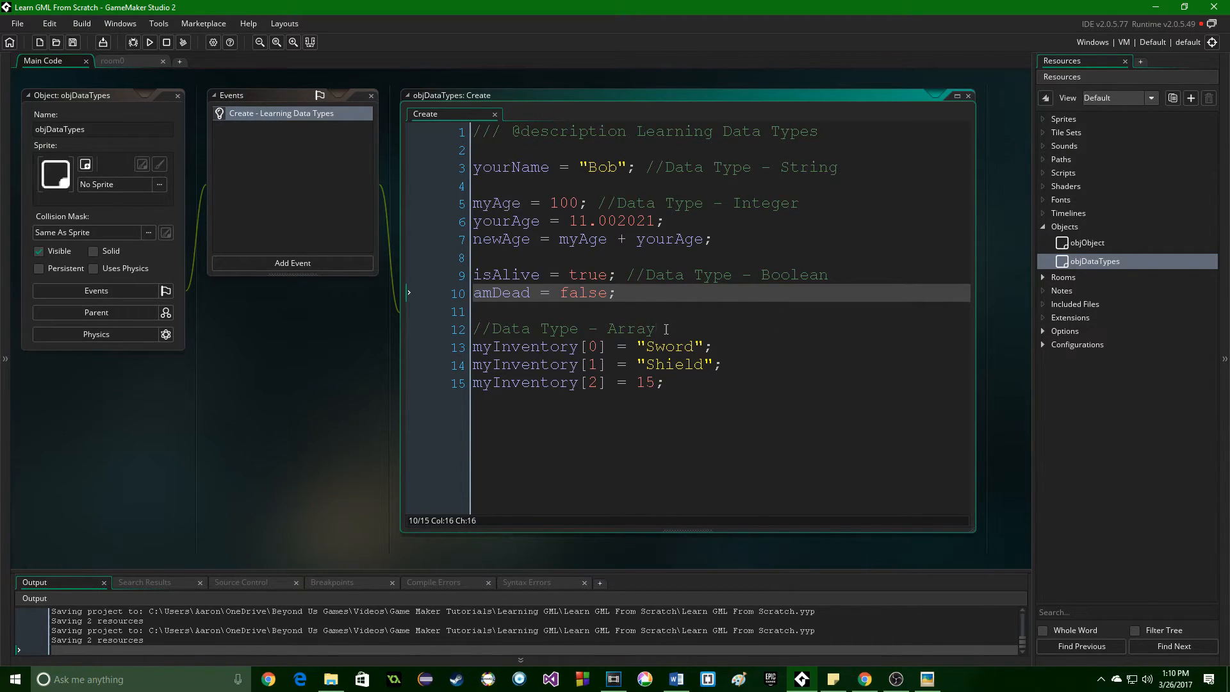
{"action": "left_click", "coordinate": [666, 328]}
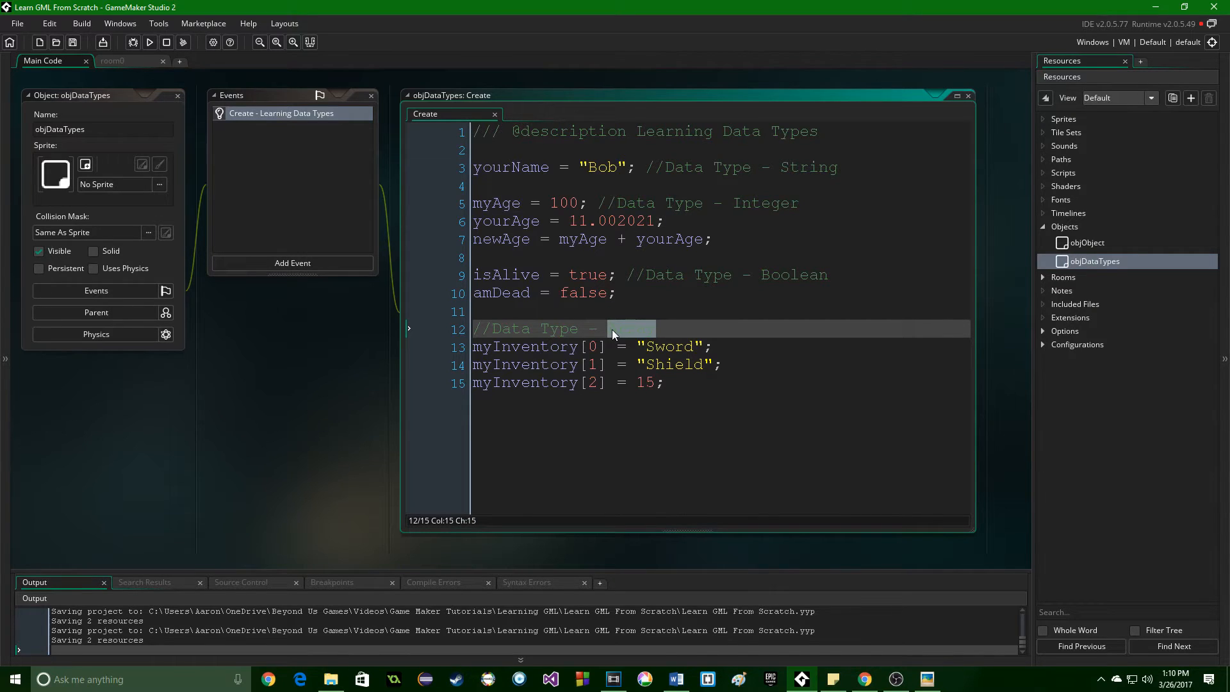
{"action": "type", "text": "Array"}
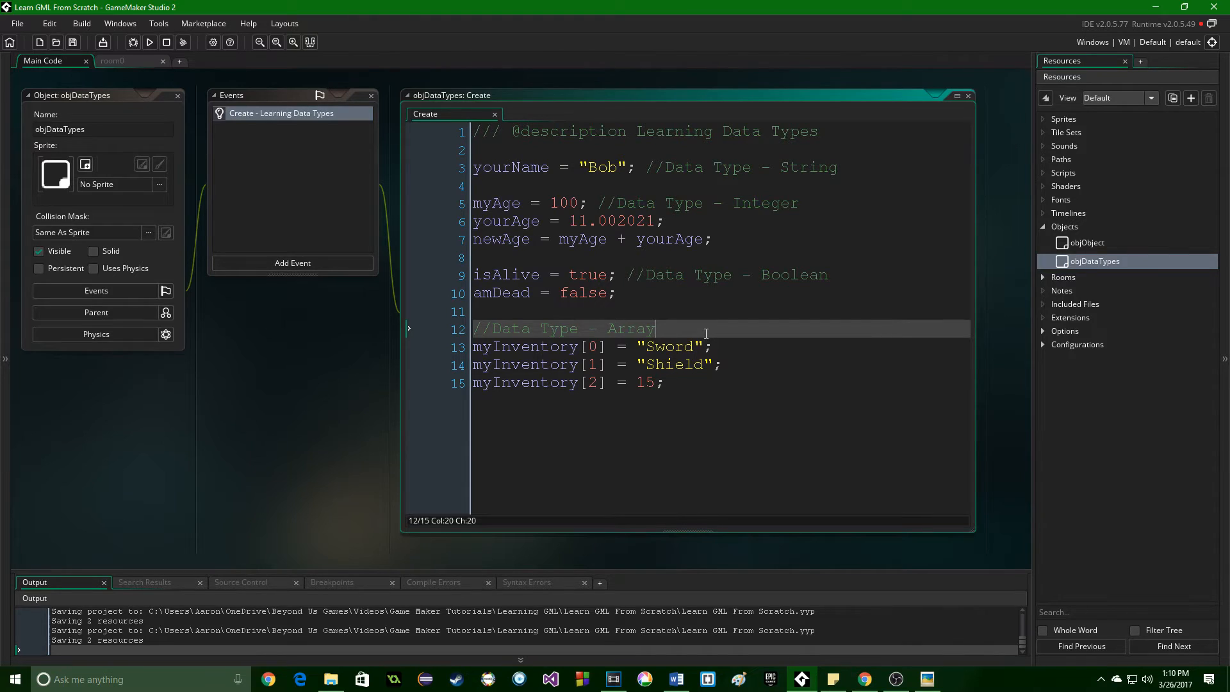
{"action": "mouse_move", "coordinate": [750, 404]}
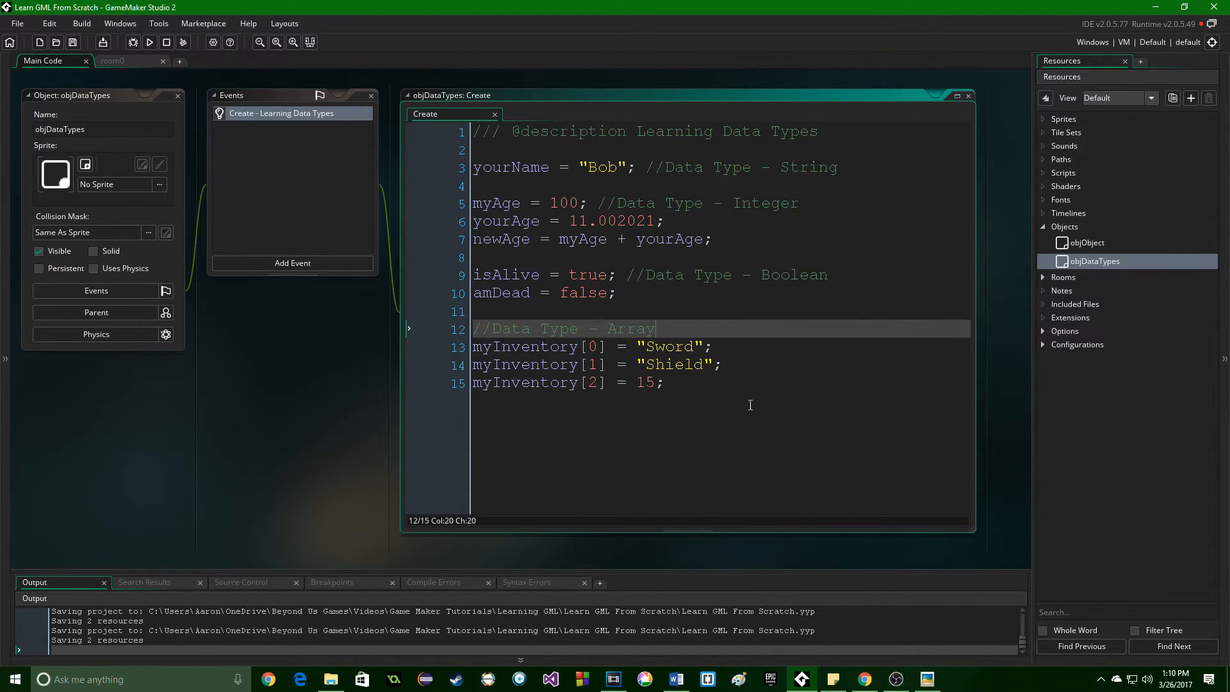
{"action": "left_click", "coordinate": [474, 347]}
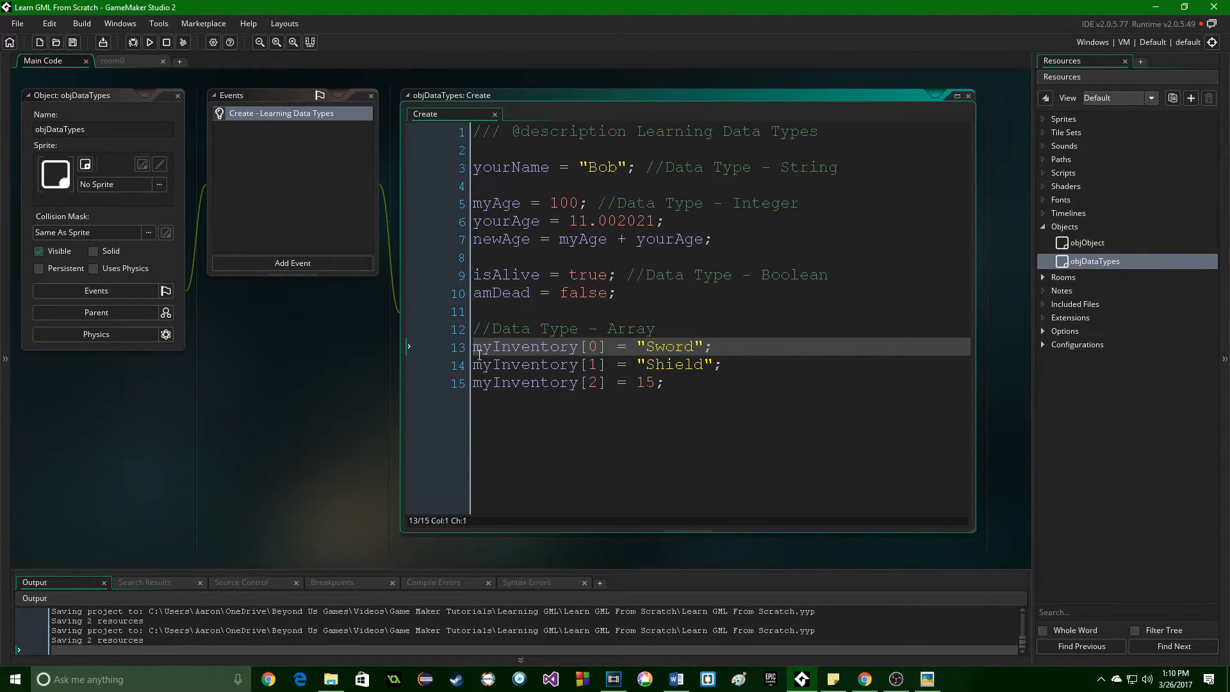
{"action": "double_click", "coordinate": [667, 346]}
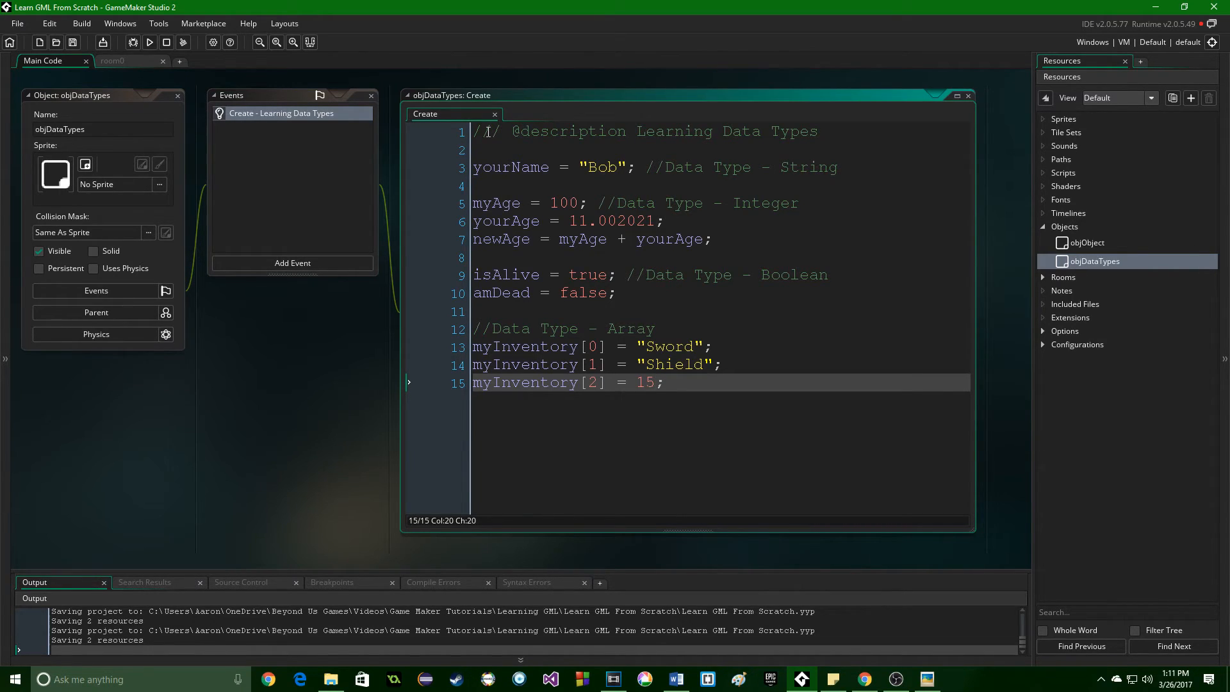
{"action": "left_click", "coordinate": [510, 167]}
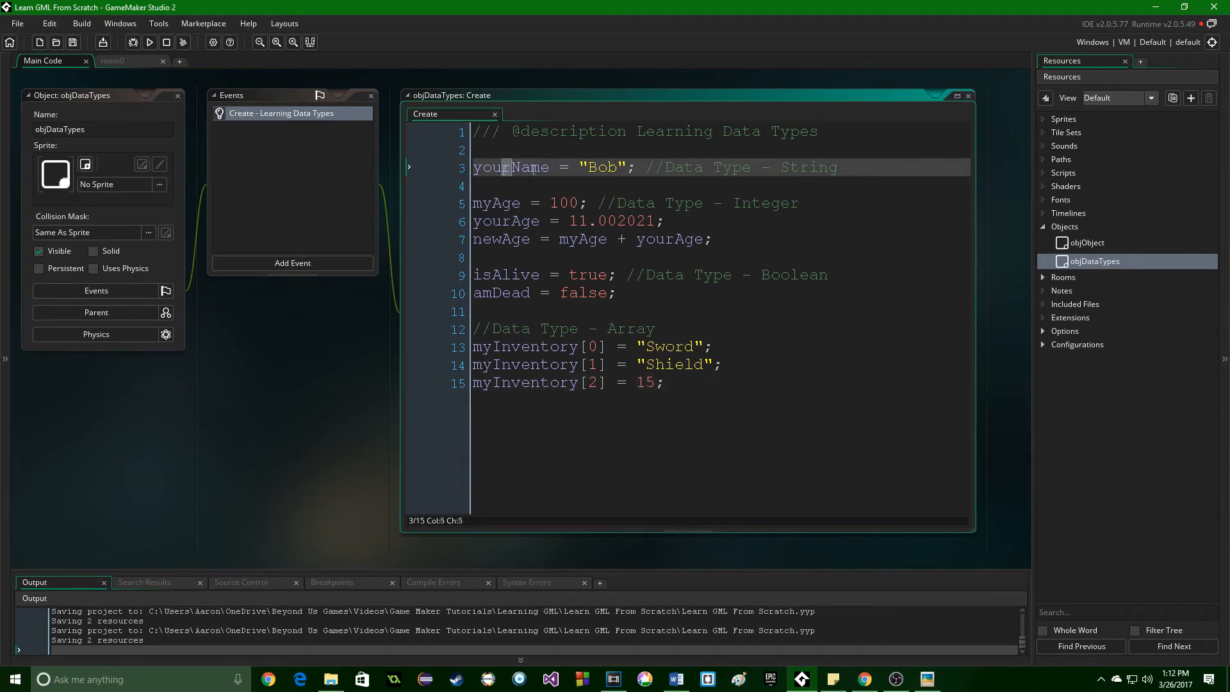
{"action": "left_click", "coordinate": [799, 203]}
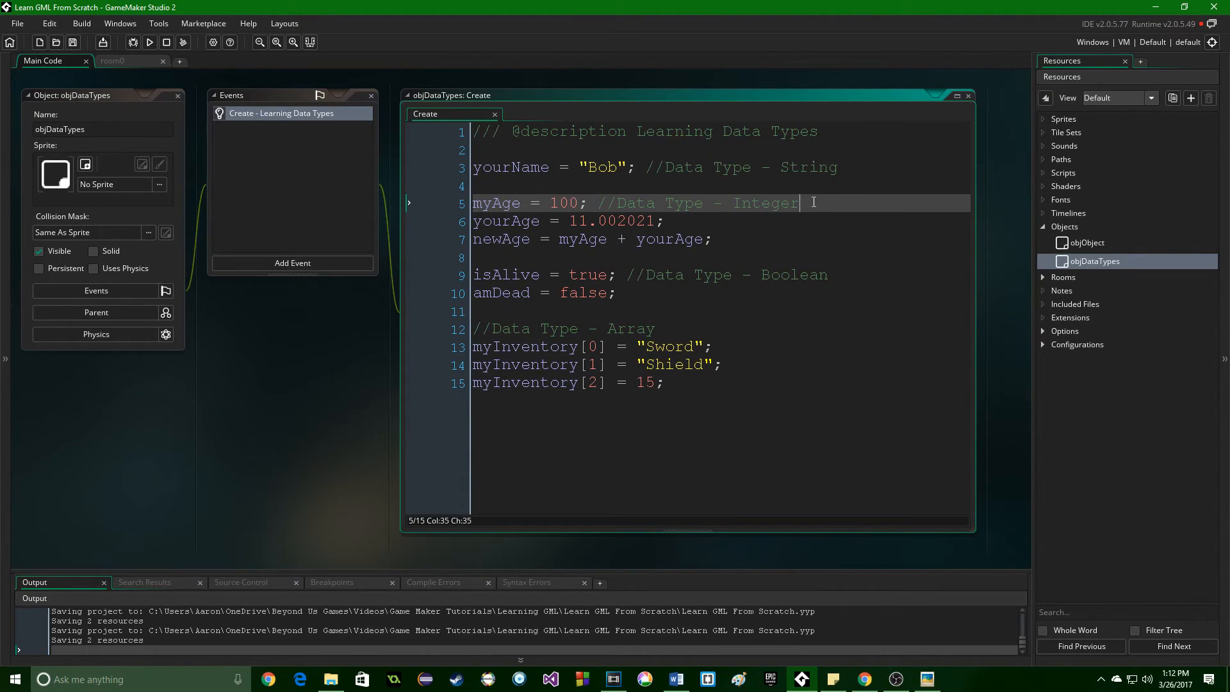